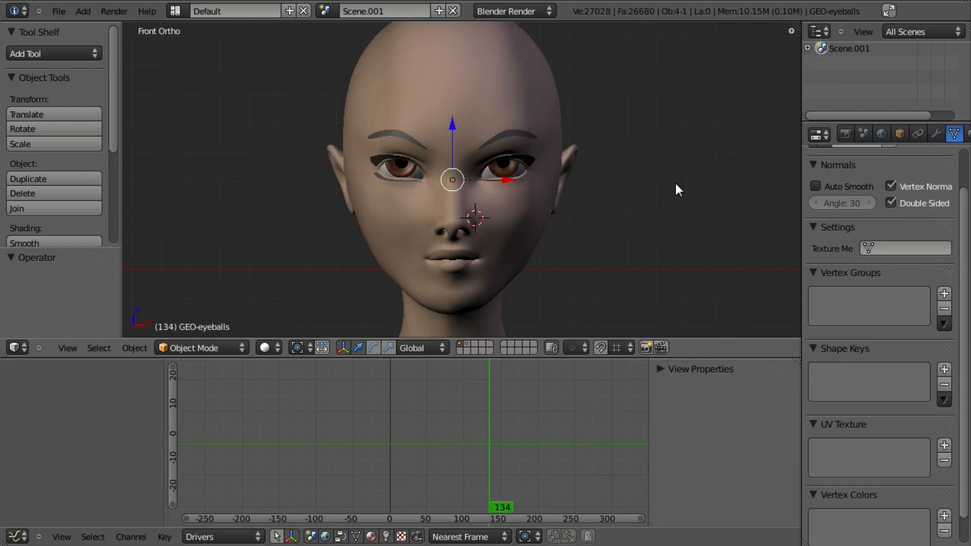
mouse_move(531, 241)
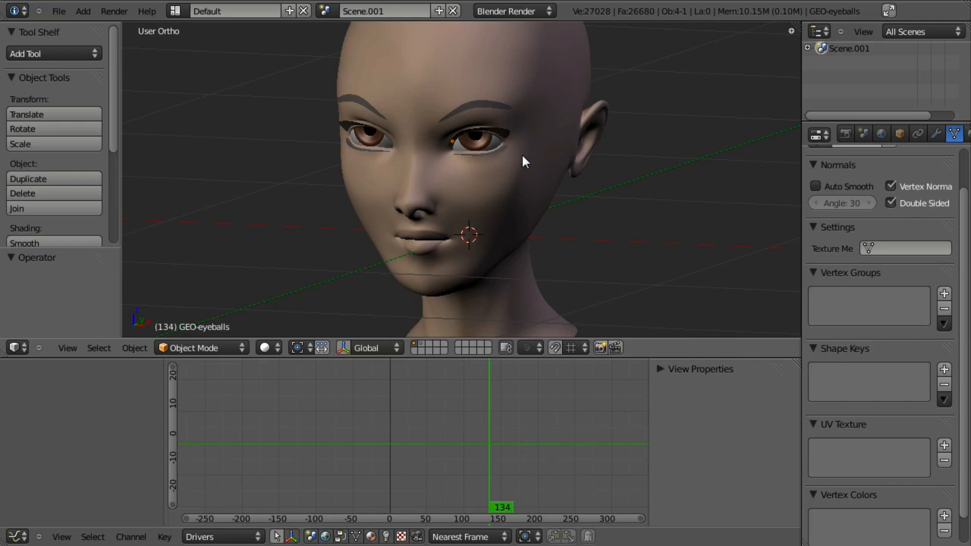
mouse_move(564, 155)
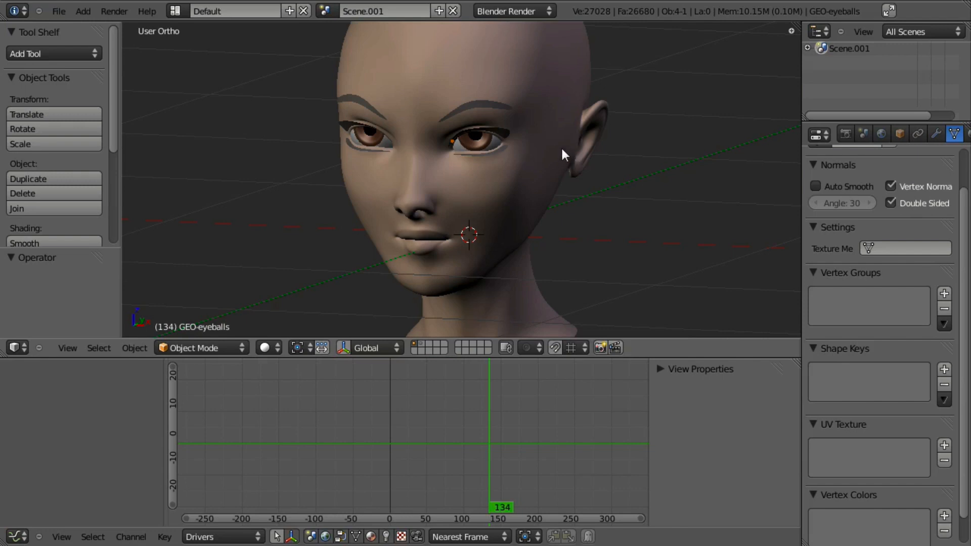
mouse_move(571, 174)
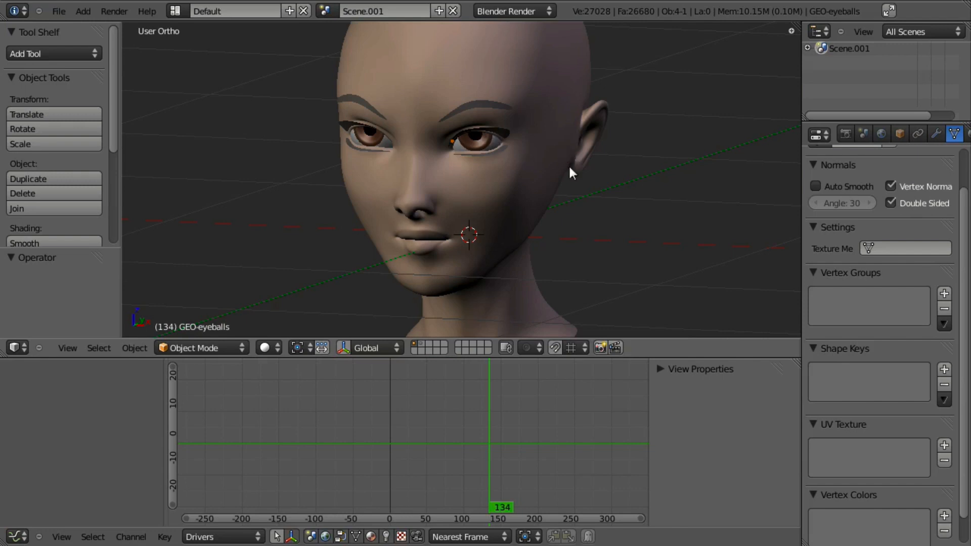
mouse_move(506, 165)
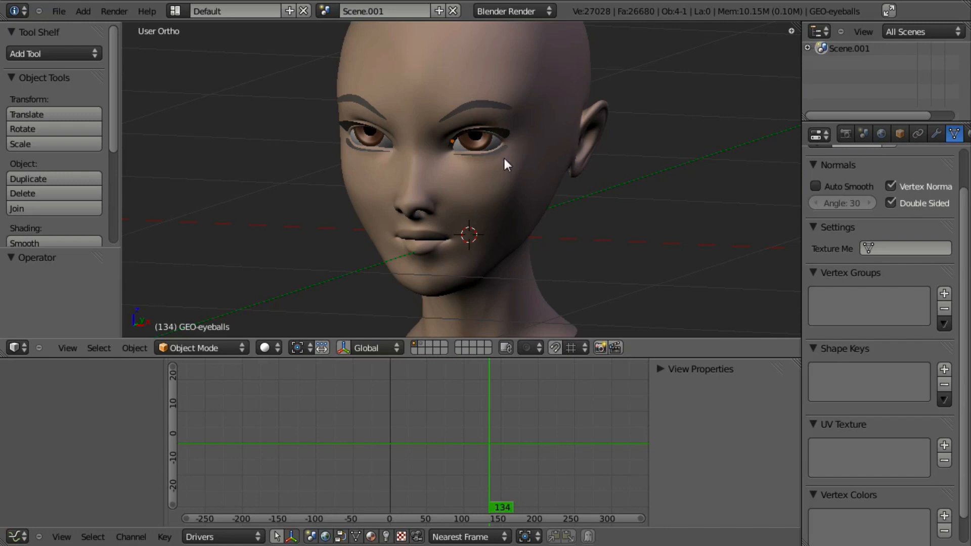
mouse_move(517, 138)
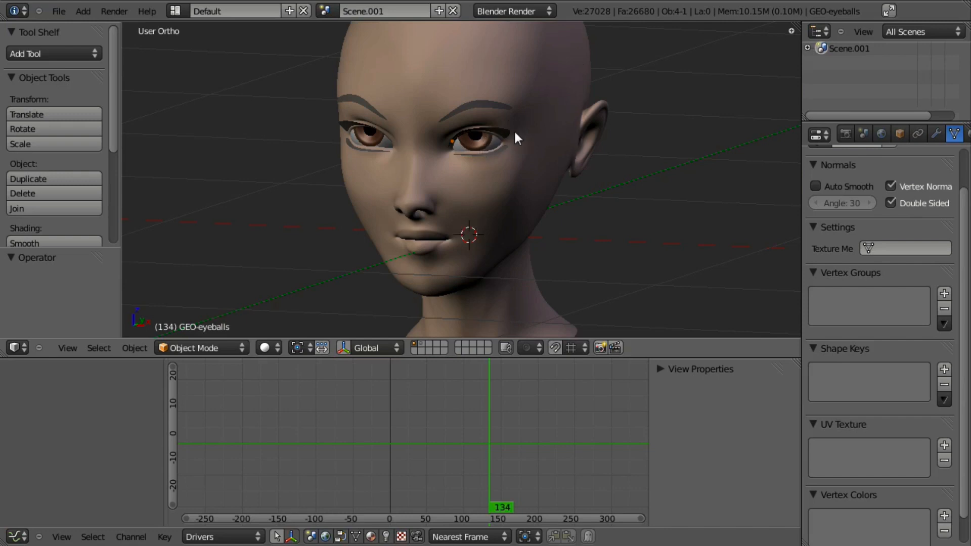
mouse_move(525, 194)
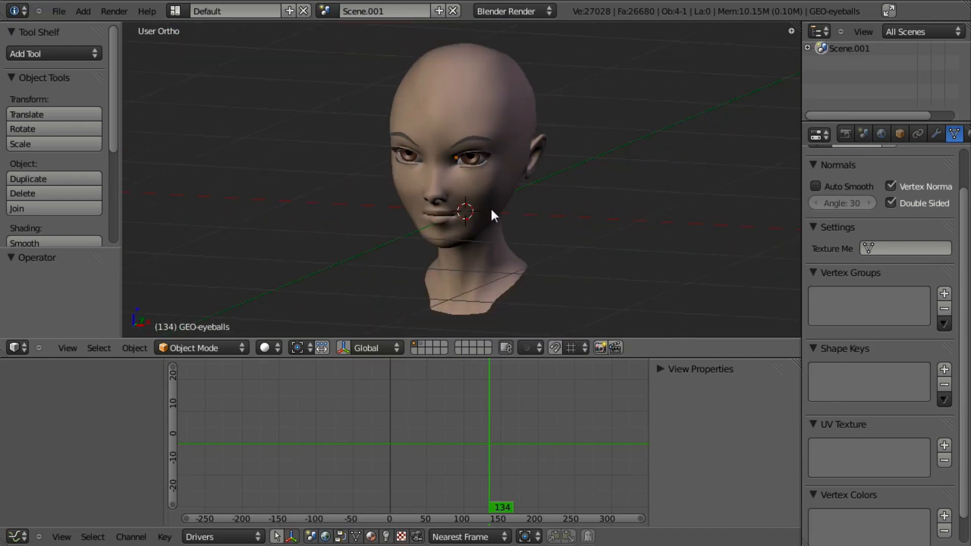
From front view, add a Basis shape key and a second key named pupil_dilate to the eyeballs
left_click_drag(489, 216, 431, 209)
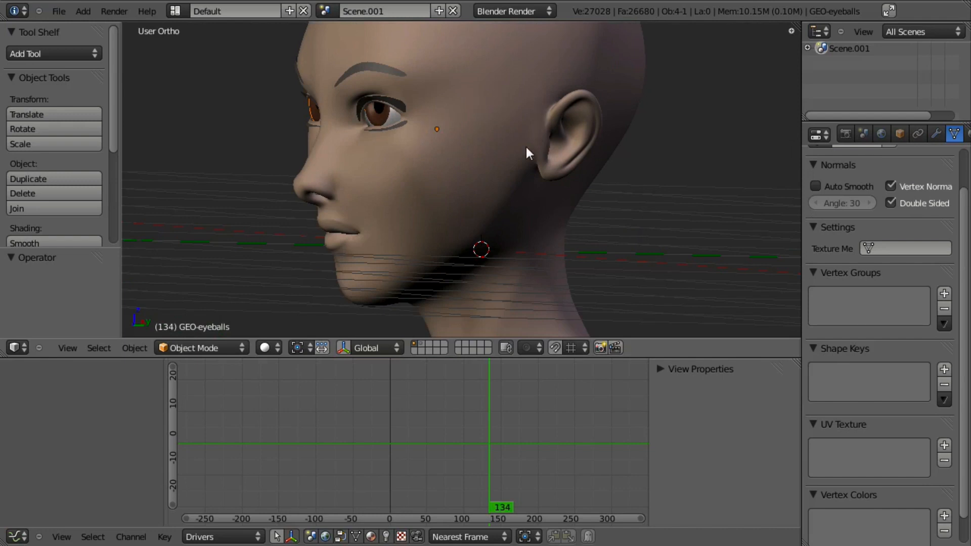
mouse_move(431, 151)
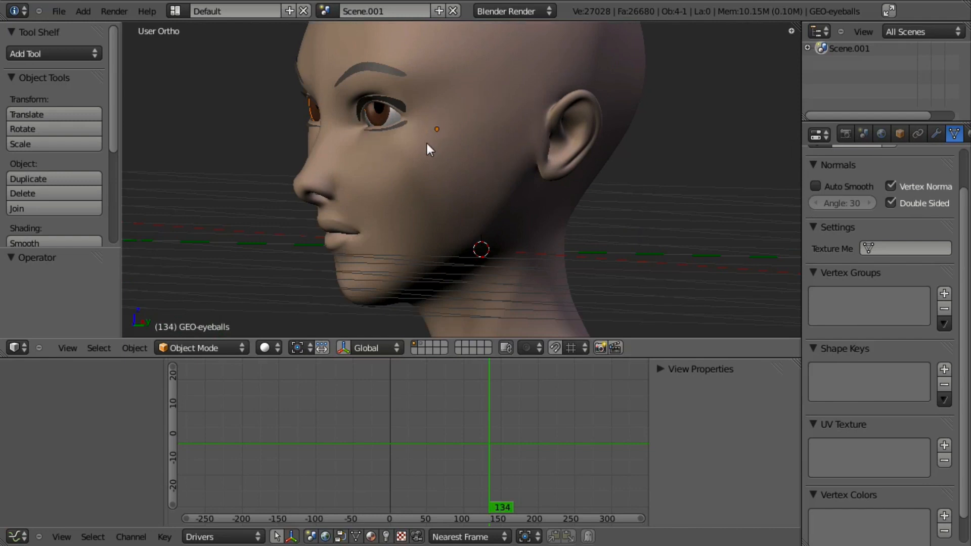
mouse_move(429, 142)
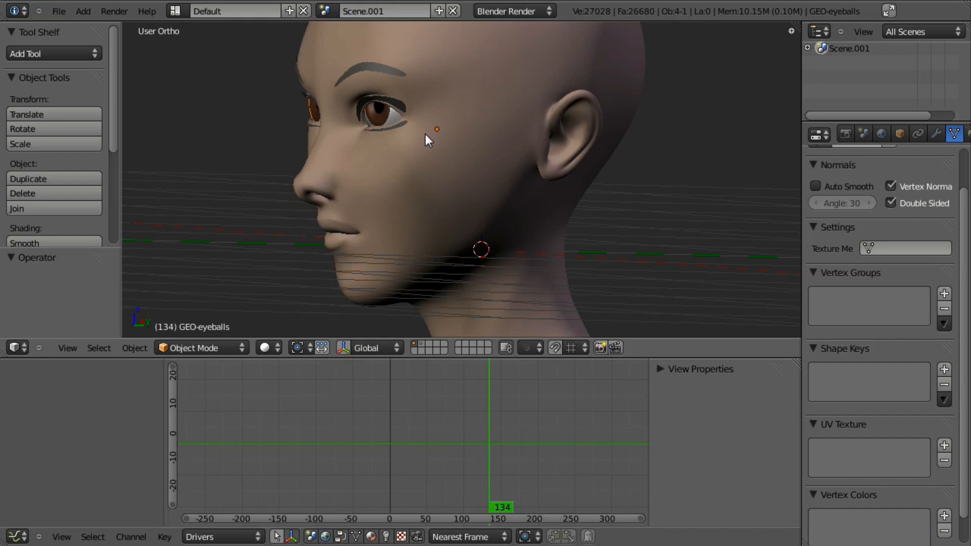
key("KP_1")
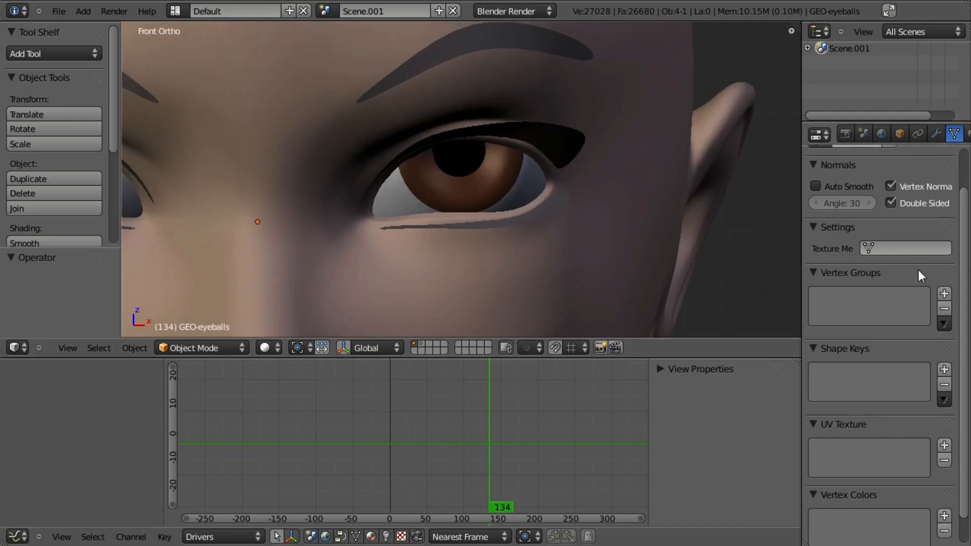
left_click(944, 369)
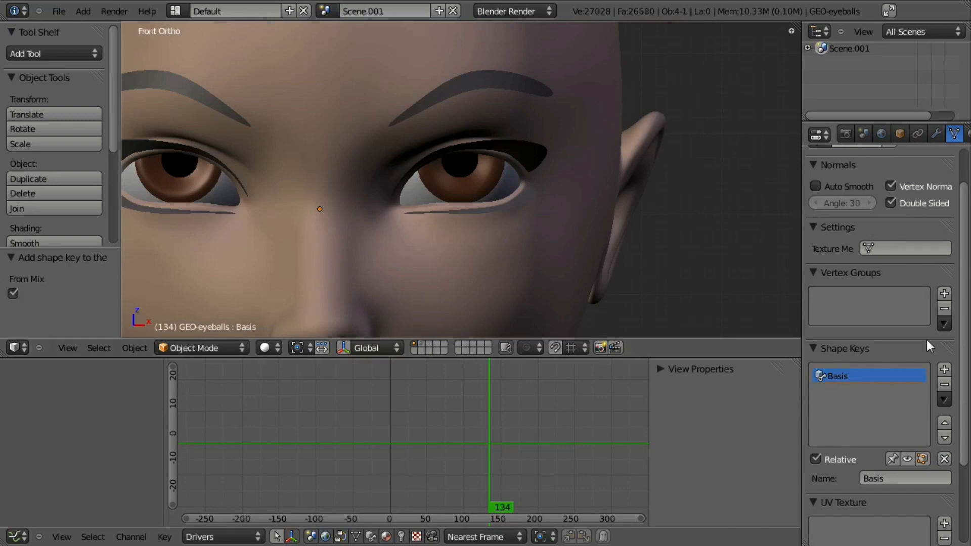
left_click(944, 369)
type("pupil_dilate")
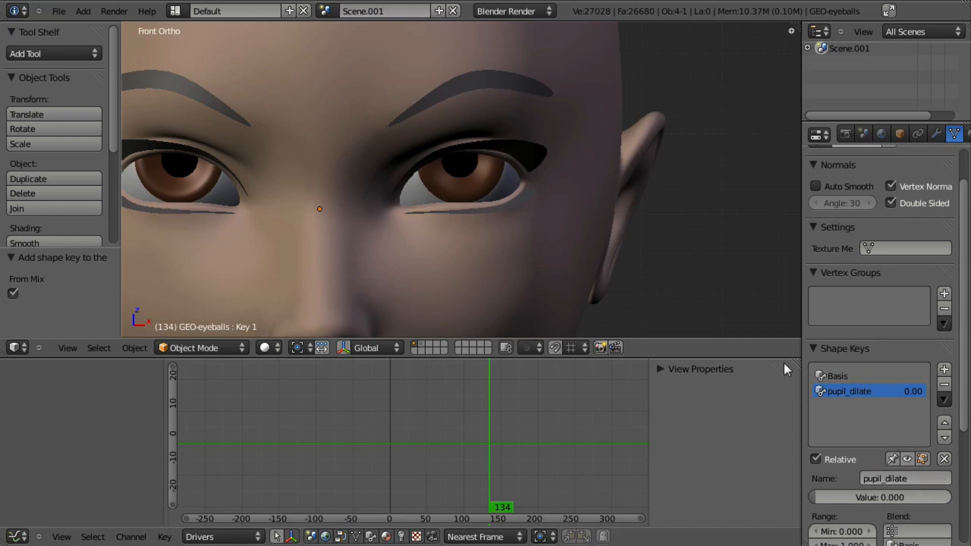
In Edit Mode, select the pupil vertex ring and scale it about 1.726 times, then return to Object Mode
key("Tab")
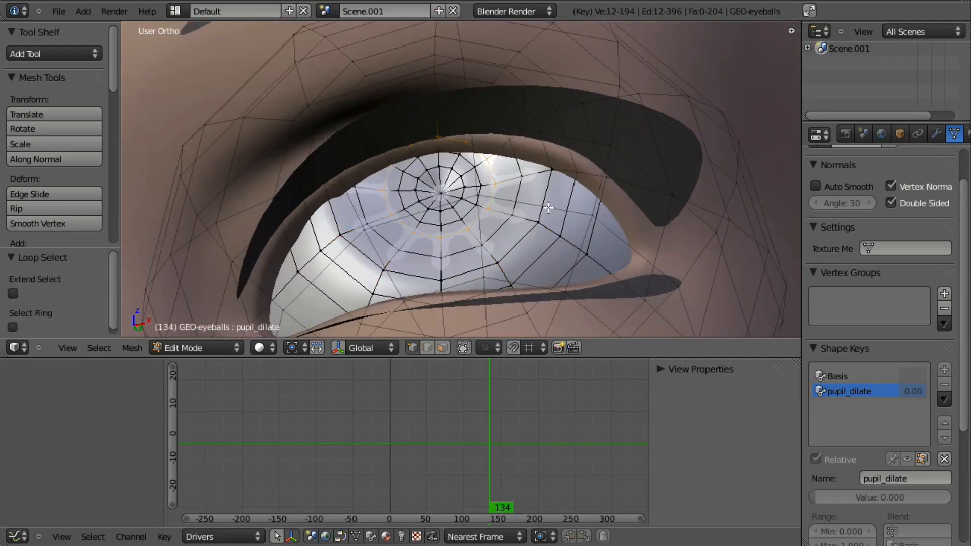
left_click_drag(442, 187, 607, 214)
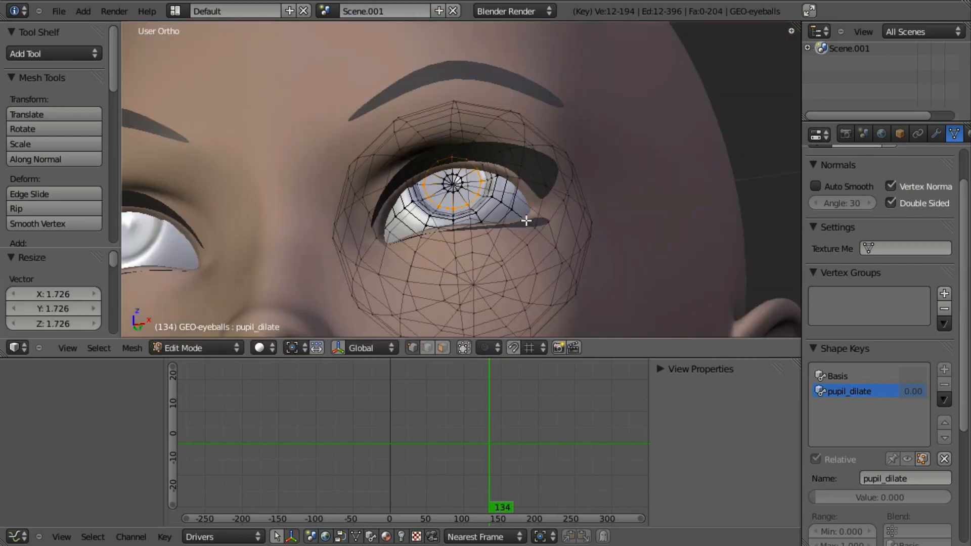
key("Tab")
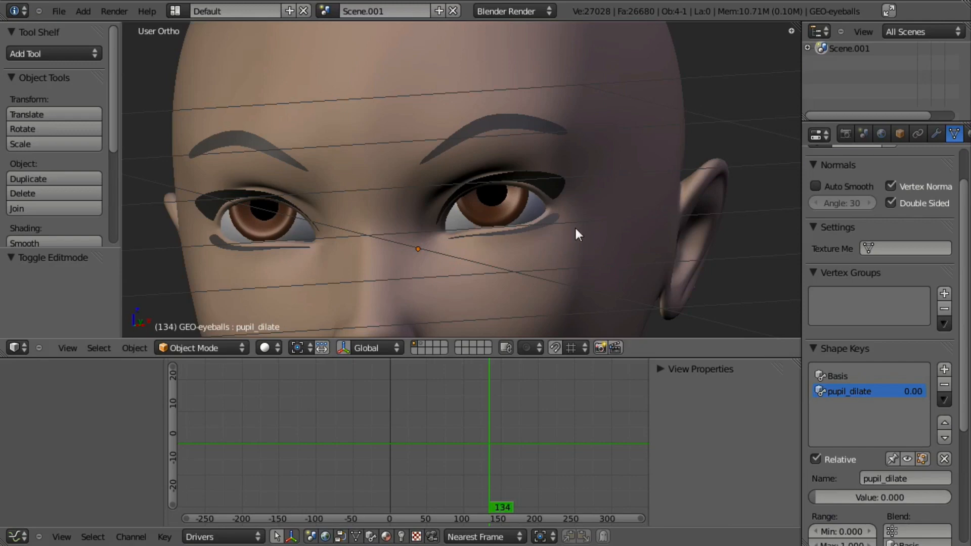
mouse_move(616, 176)
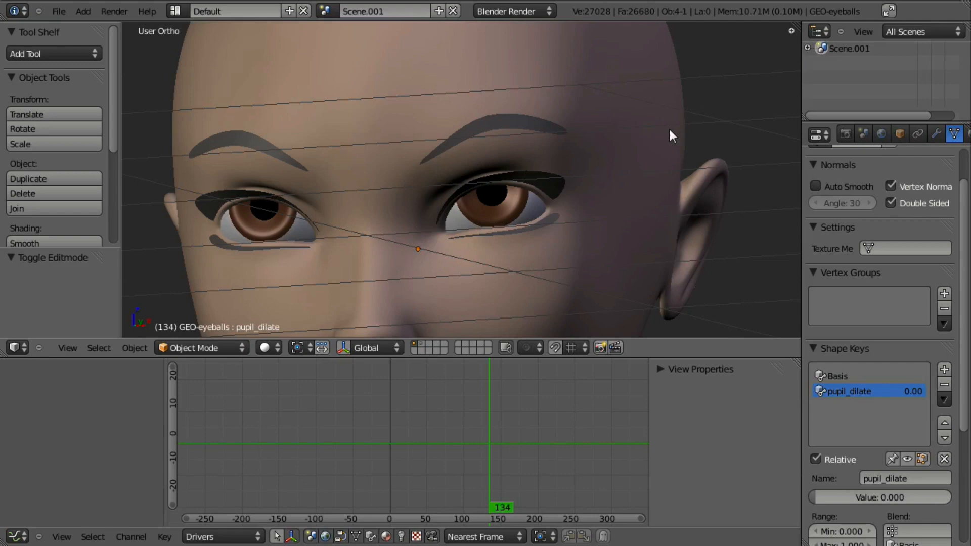
mouse_move(656, 137)
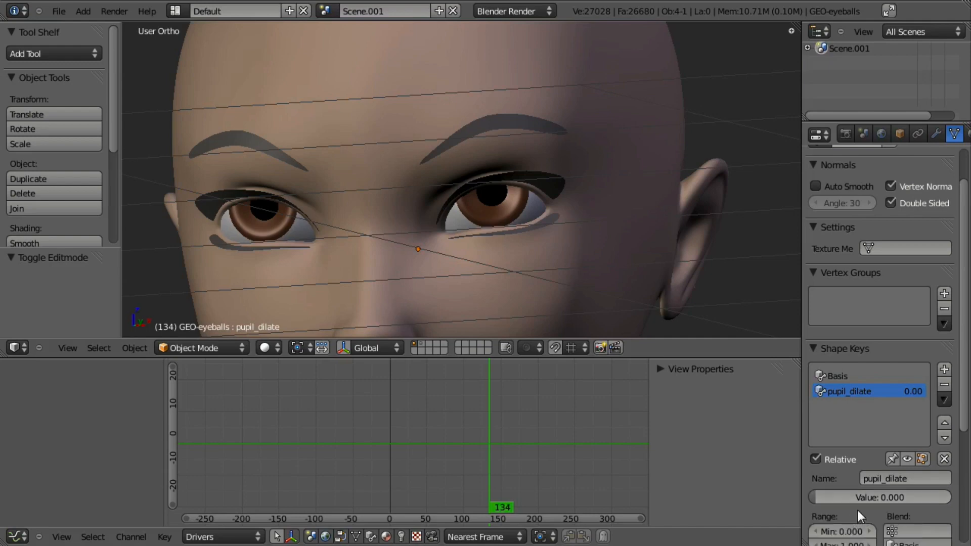
mouse_move(542, 145)
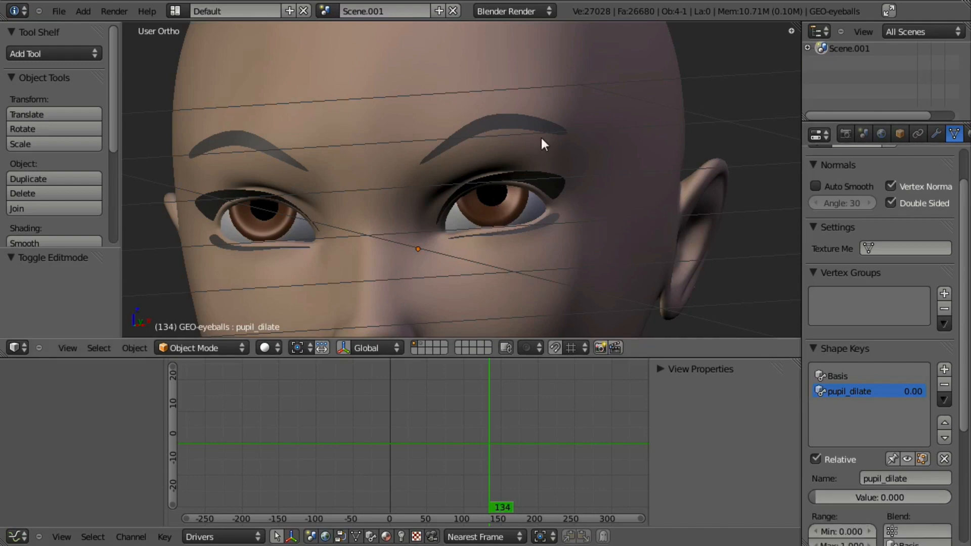
mouse_move(763, 396)
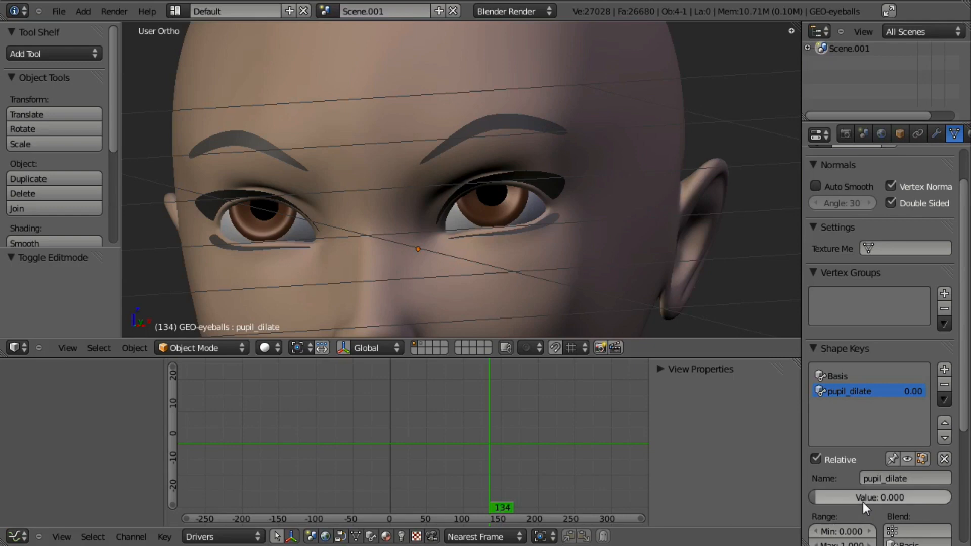
mouse_move(542, 280)
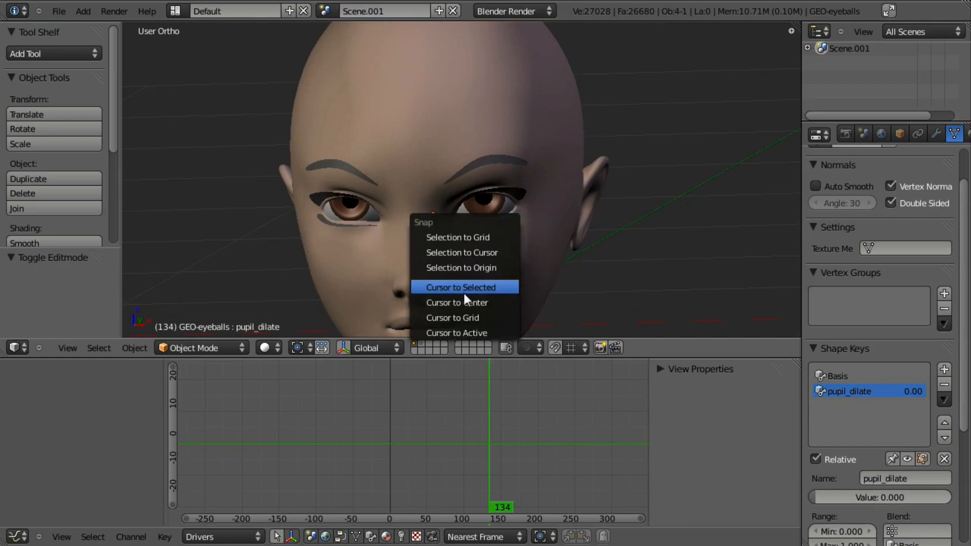
Snap the cursor to the eyeballs, add a single-bone armature there, move the bone forward and recalculate roll Z-up
left_click(462, 287)
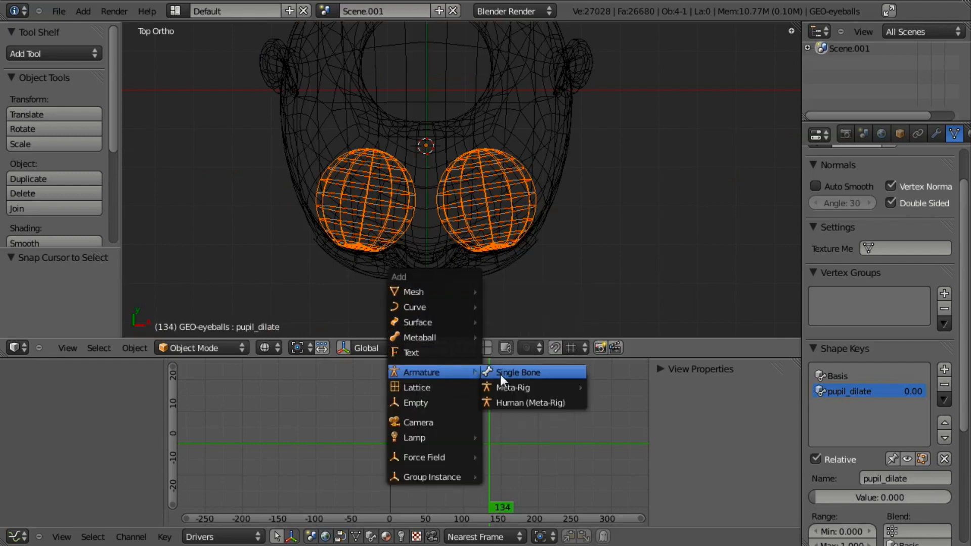
left_click(516, 372)
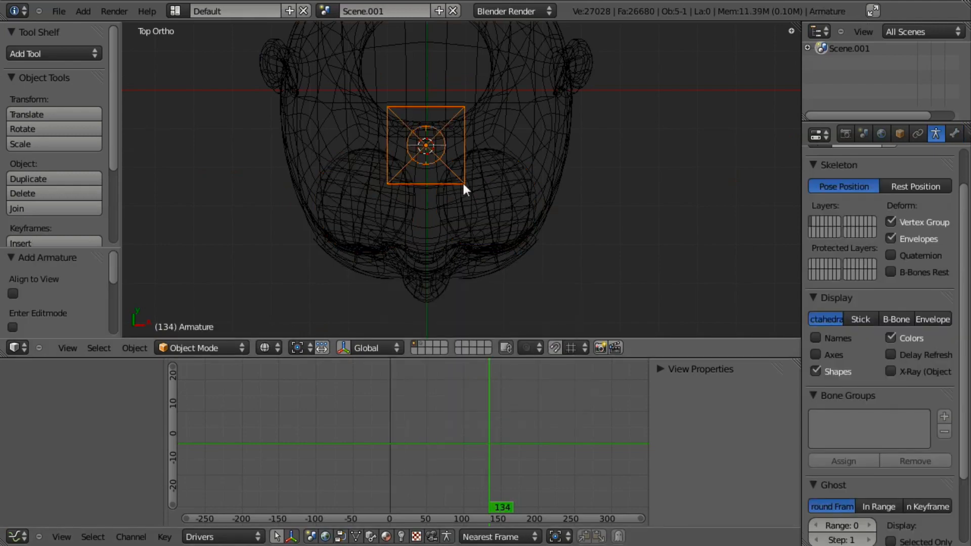
key("Tab")
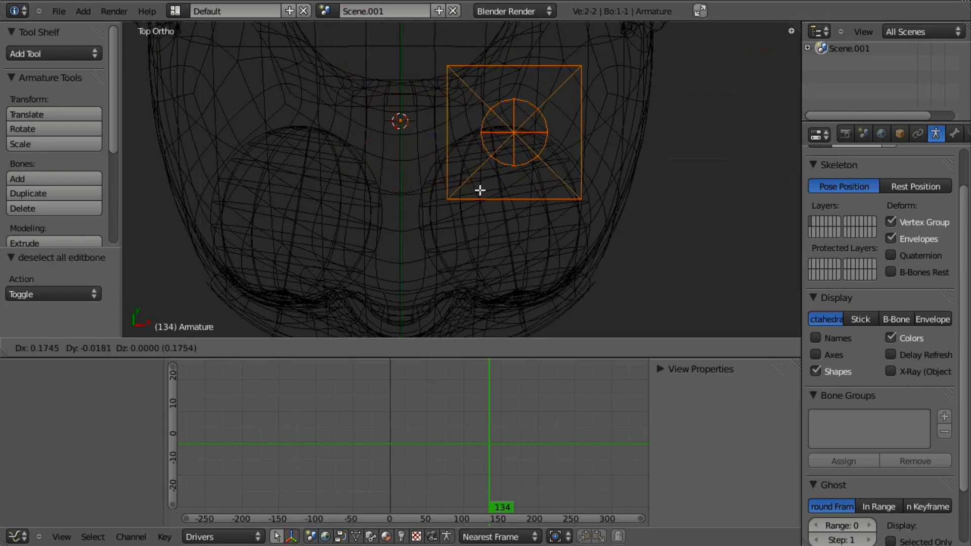
left_click_drag(480, 190, 537, 249)
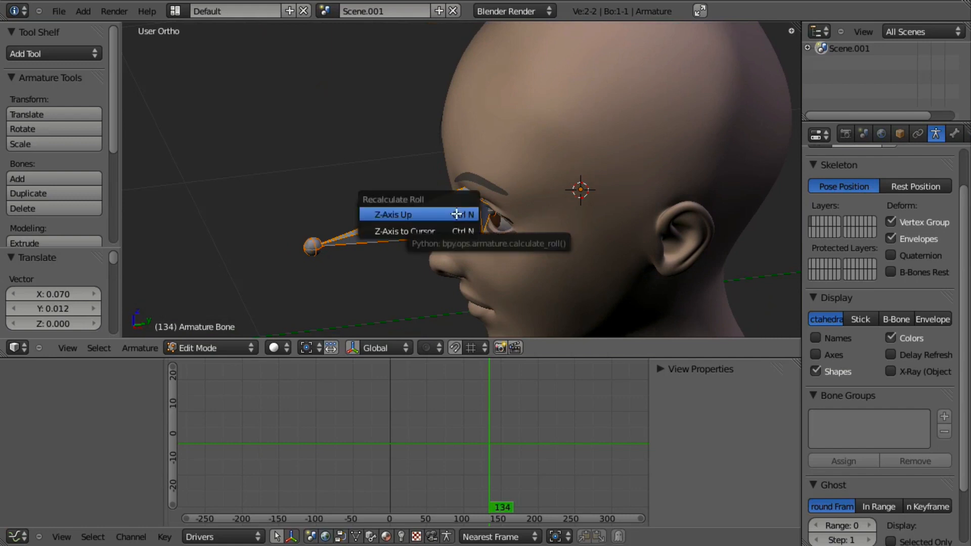
left_click(391, 214)
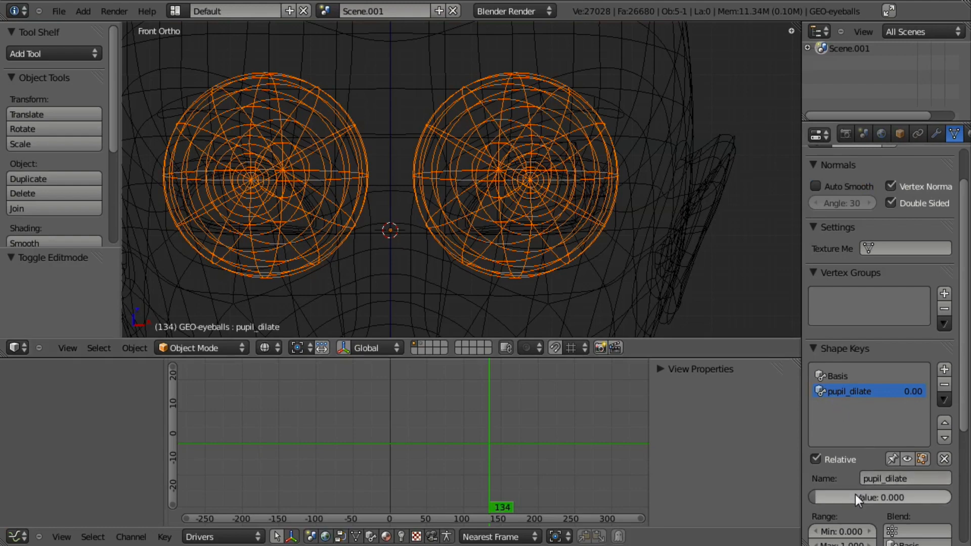
mouse_move(879, 498)
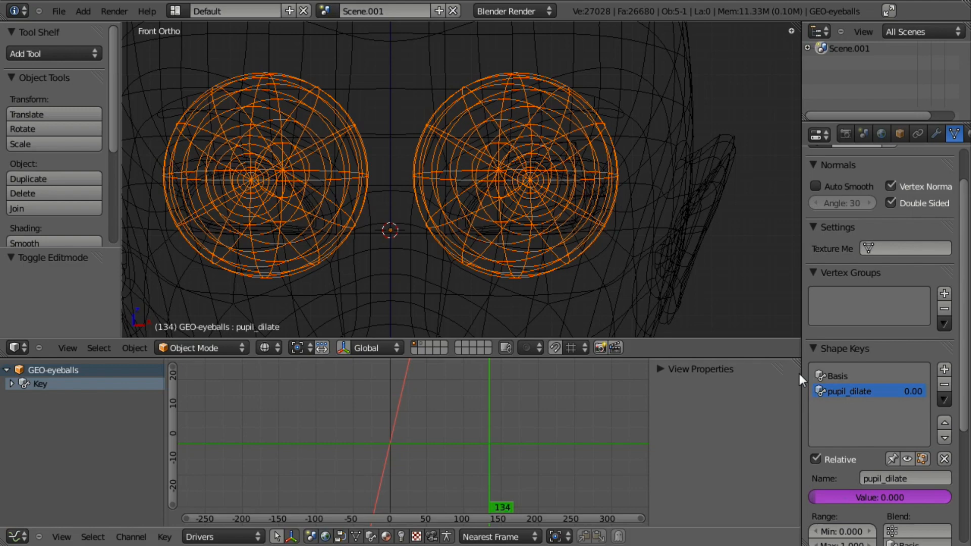
mouse_move(142, 462)
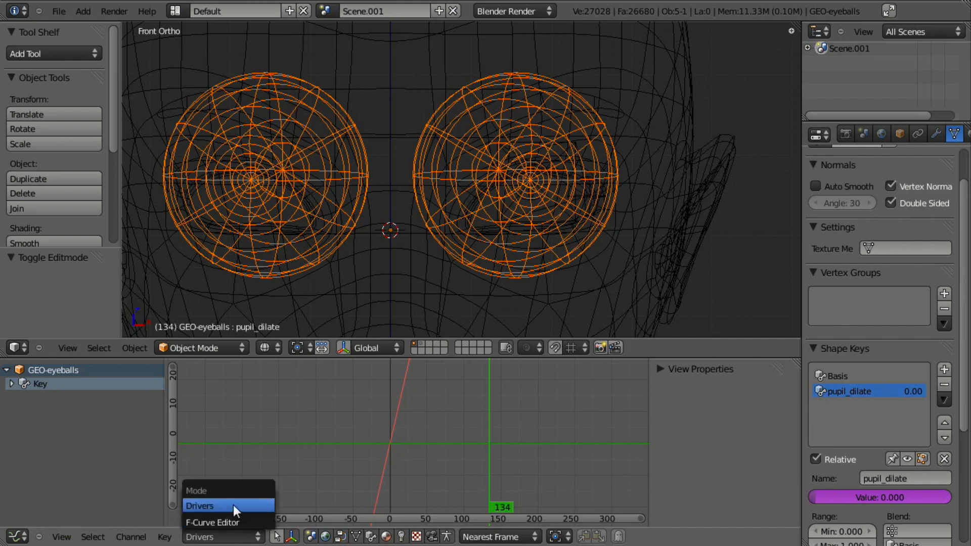
mouse_move(211, 522)
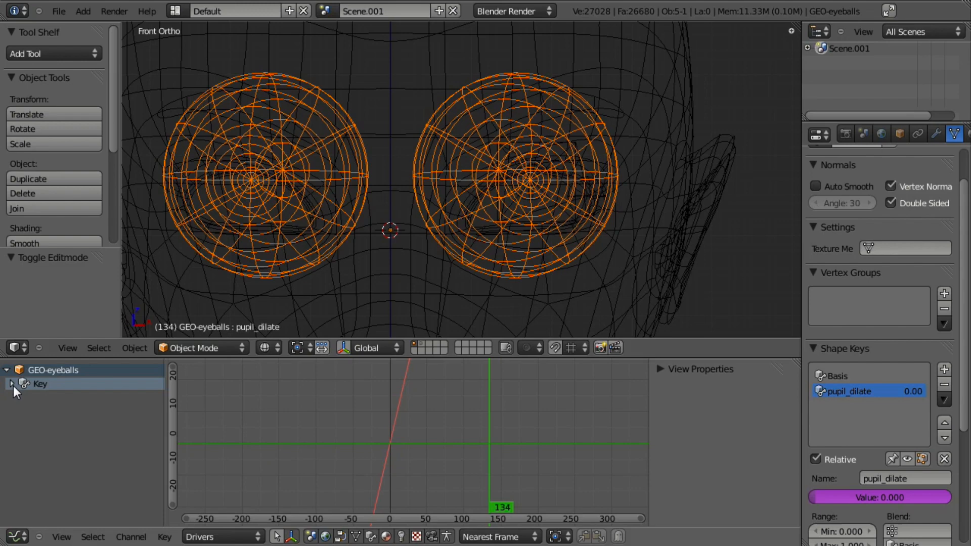
Set the pupil_dilate driver to Averaged Value and add one variable
left_click(12, 384)
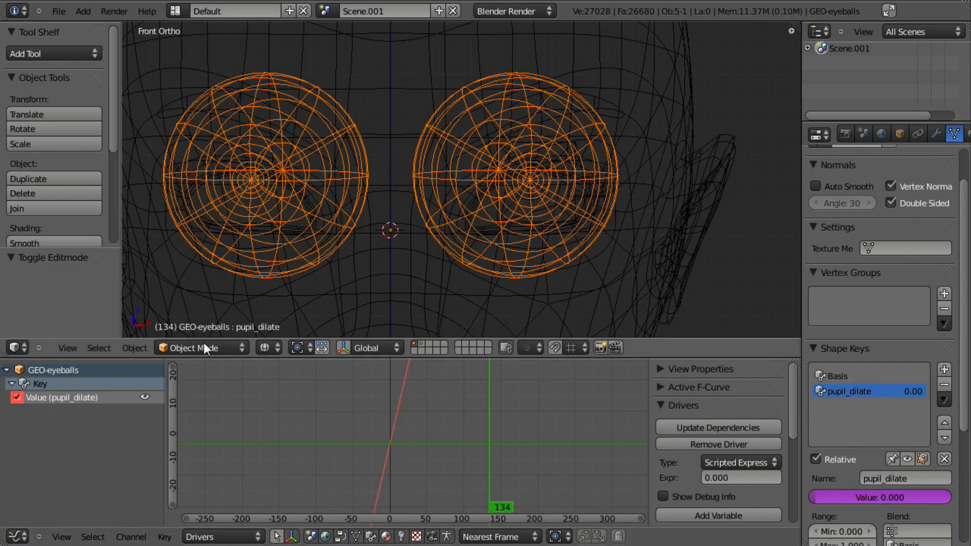
mouse_move(710, 414)
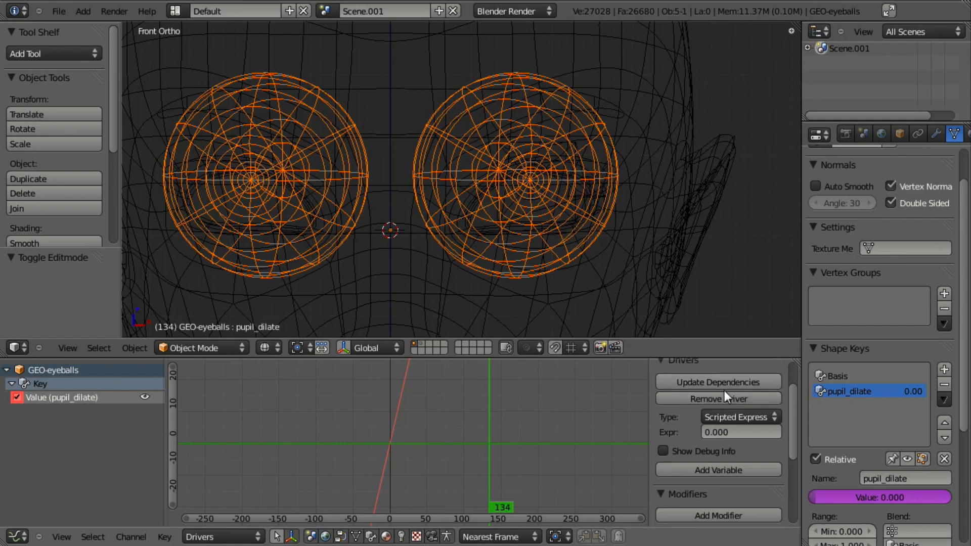
left_click(741, 416)
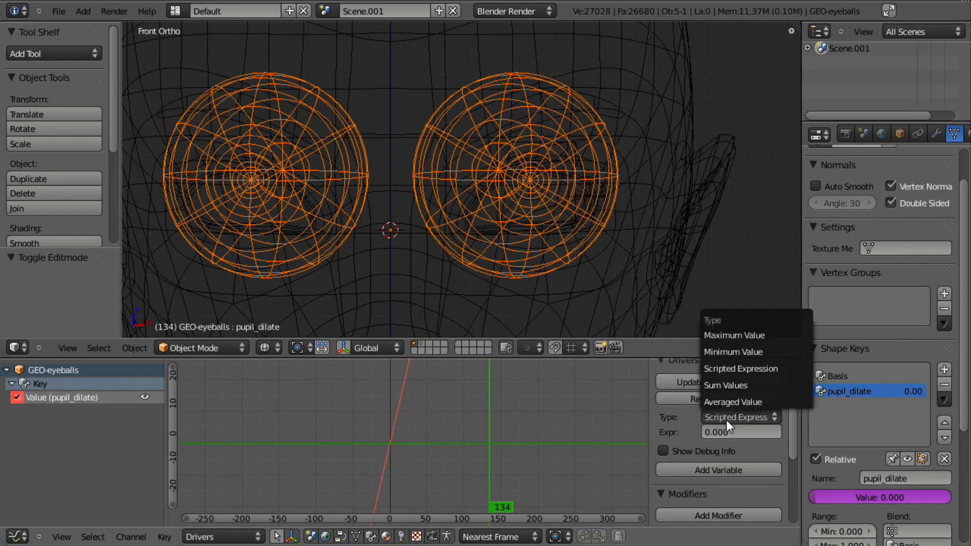
mouse_move(732, 402)
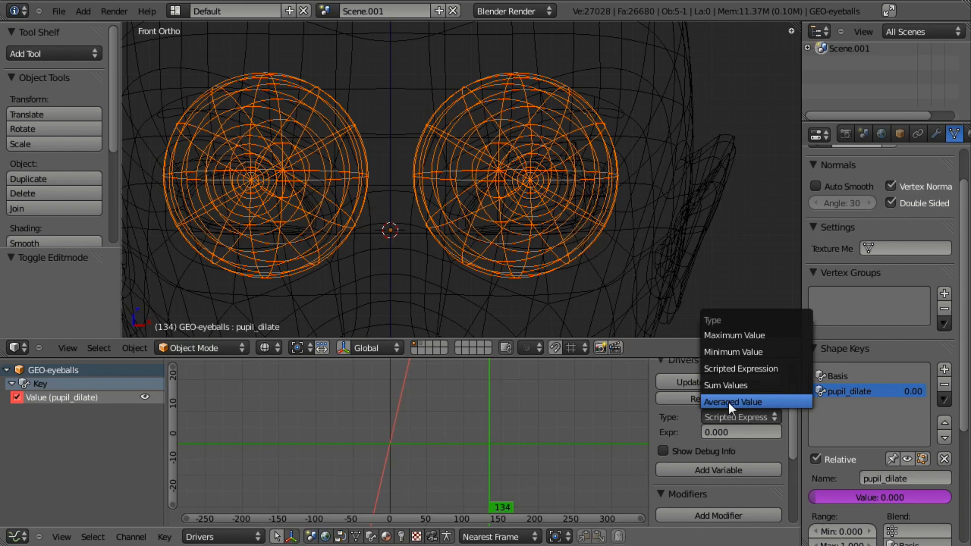
left_click(733, 402)
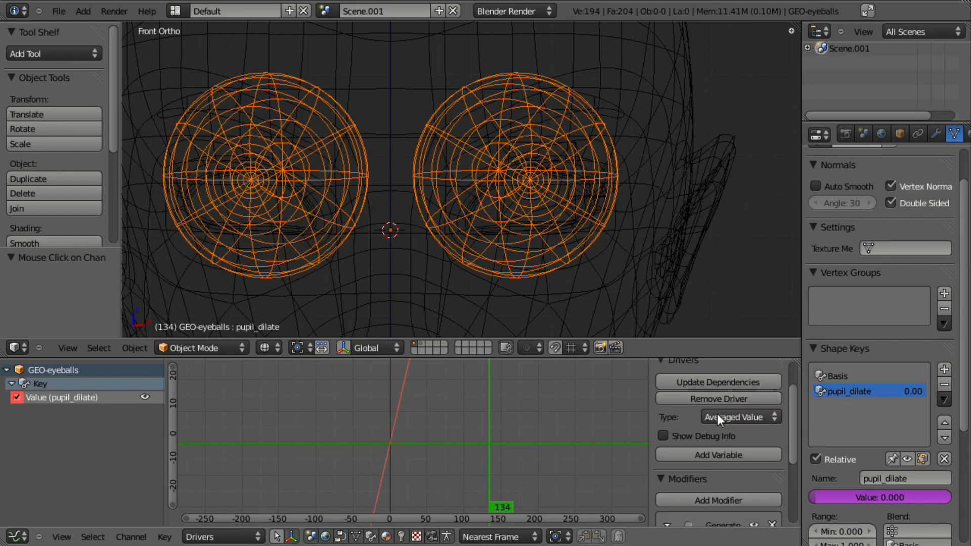
left_click(719, 455)
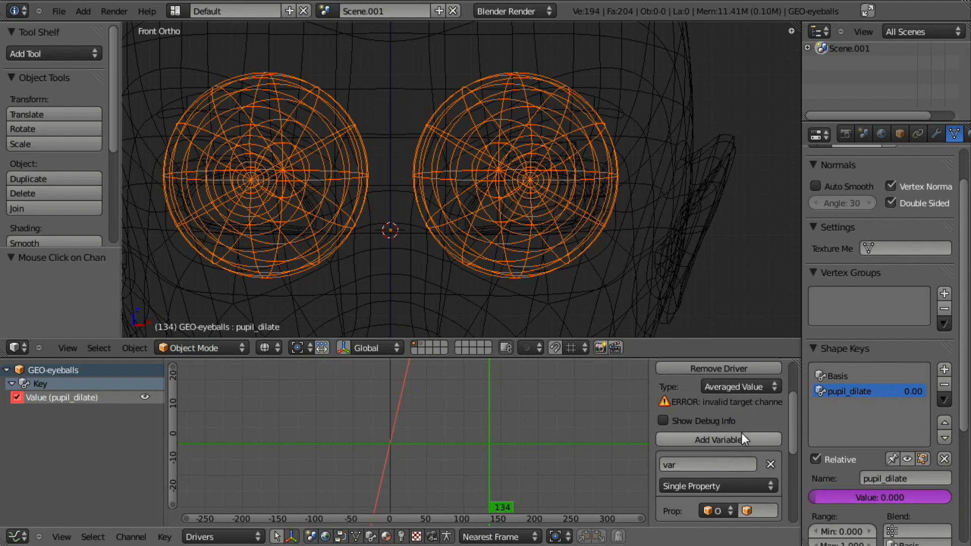
mouse_move(718, 439)
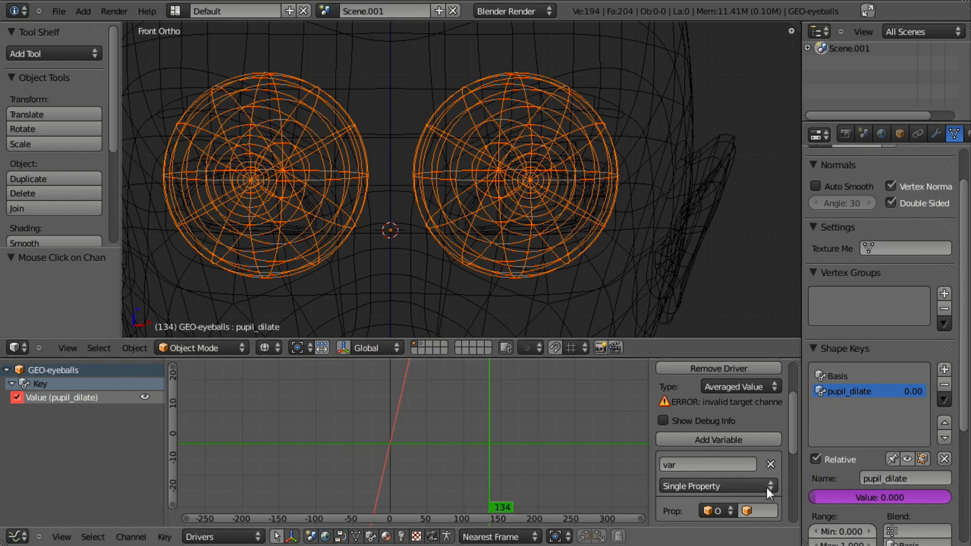
Make the variable a Transform Channel targeting the Armature object's bone named Bone
left_click(712, 486)
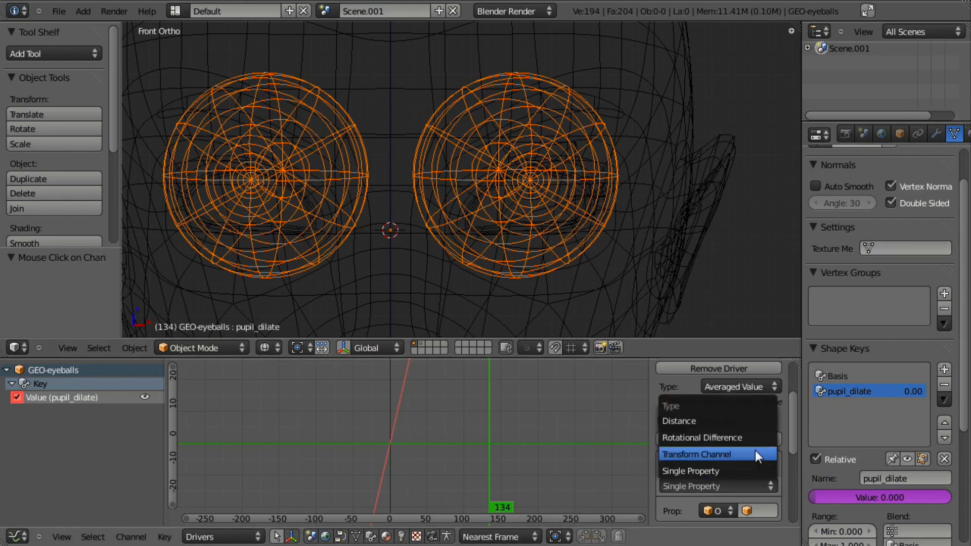
left_click(700, 455)
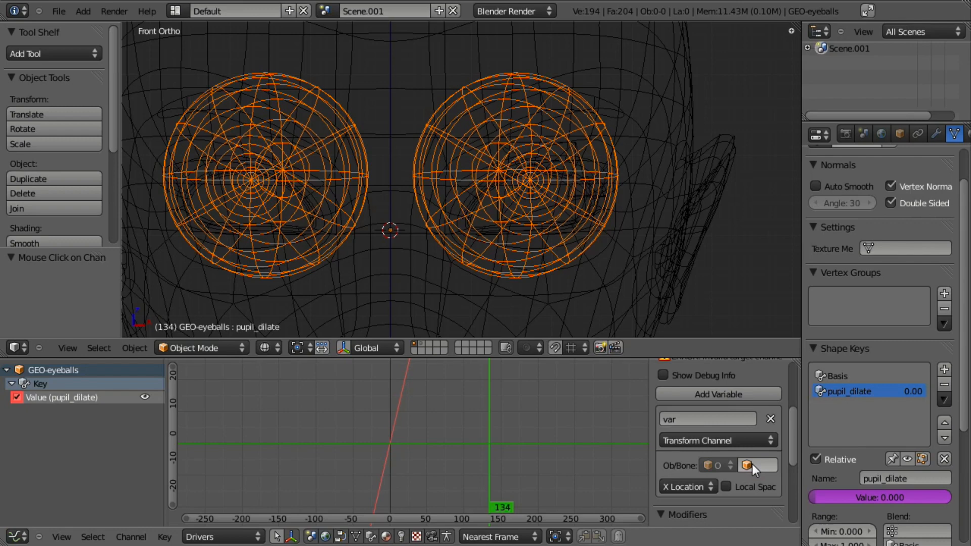
left_click(757, 465)
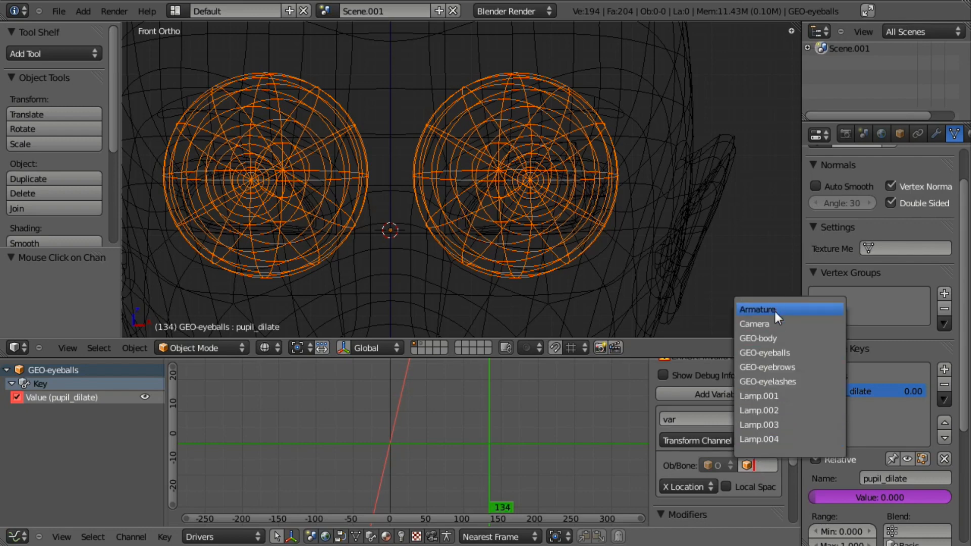
left_click(757, 310)
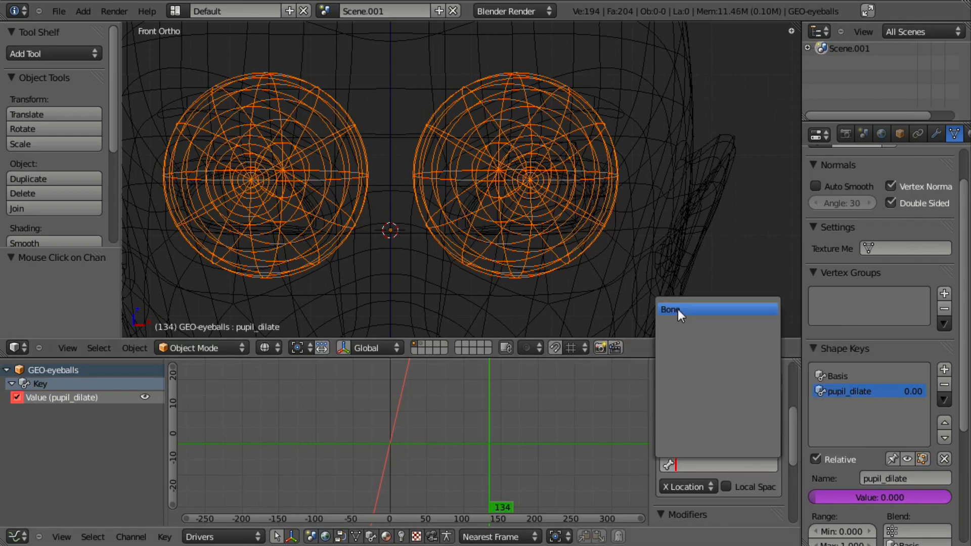
left_click(670, 310)
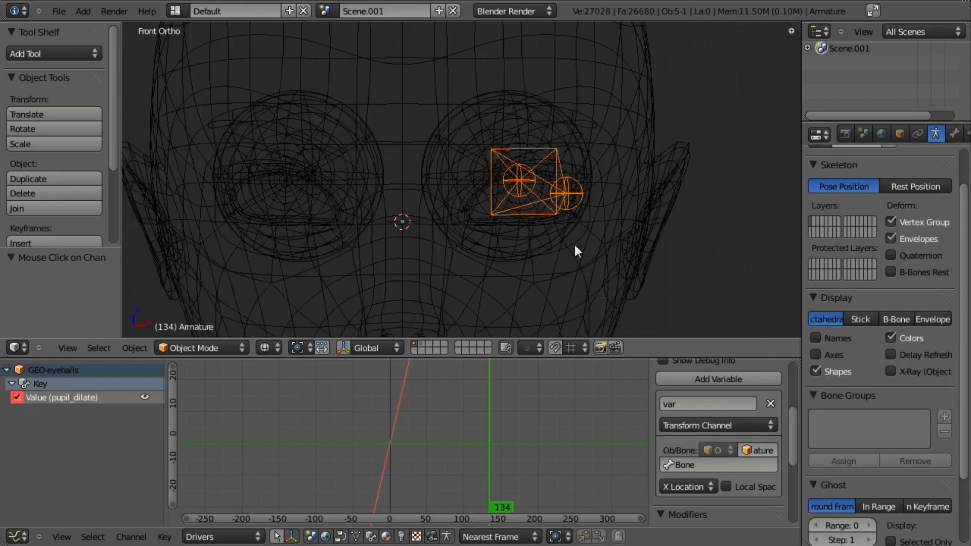
left_click(195, 347)
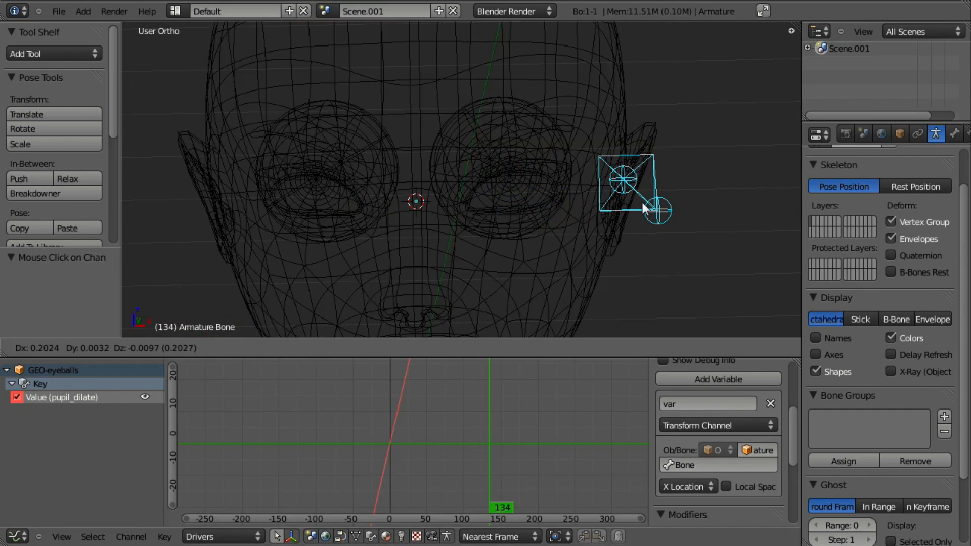
Orbit to a side view of the eye bone and switch the viewport to wireframe
left_click_drag(644, 209, 434, 213)
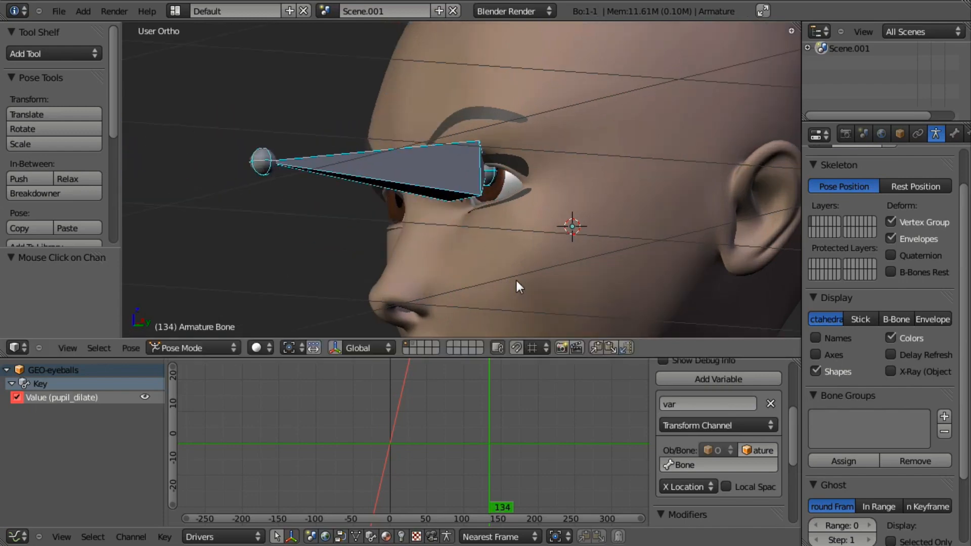
key("z")
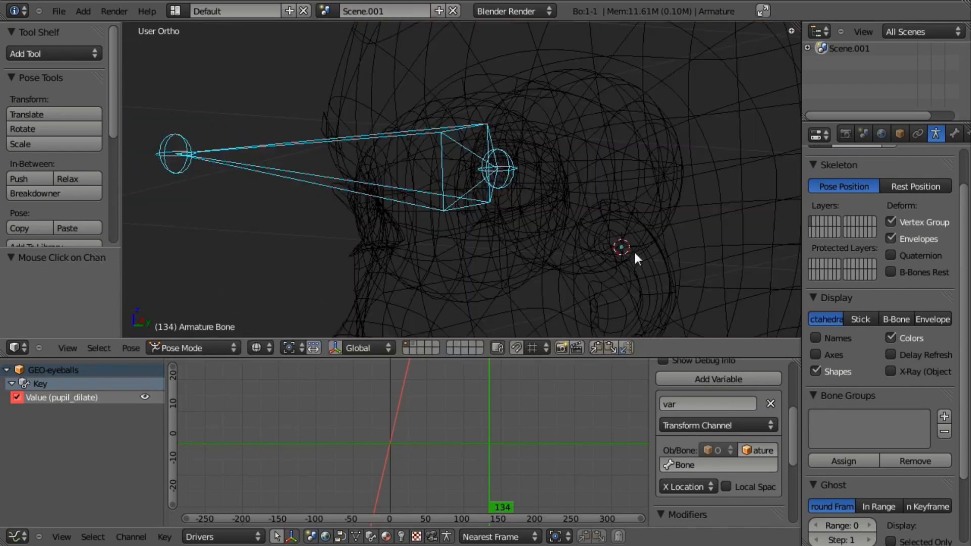
Set the variable to read the bone's Y Scale in Local Space, then view shaded from the front
left_click(687, 486)
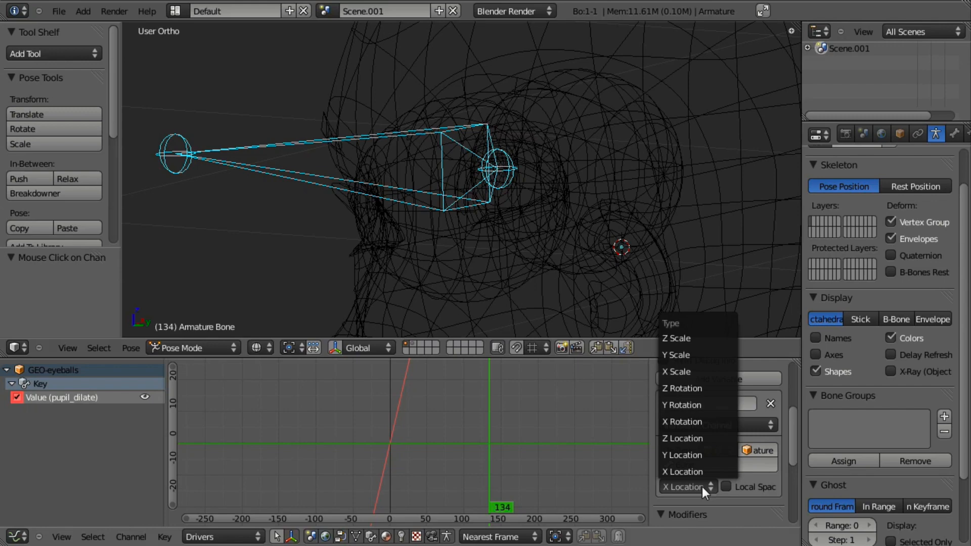
mouse_move(688, 350)
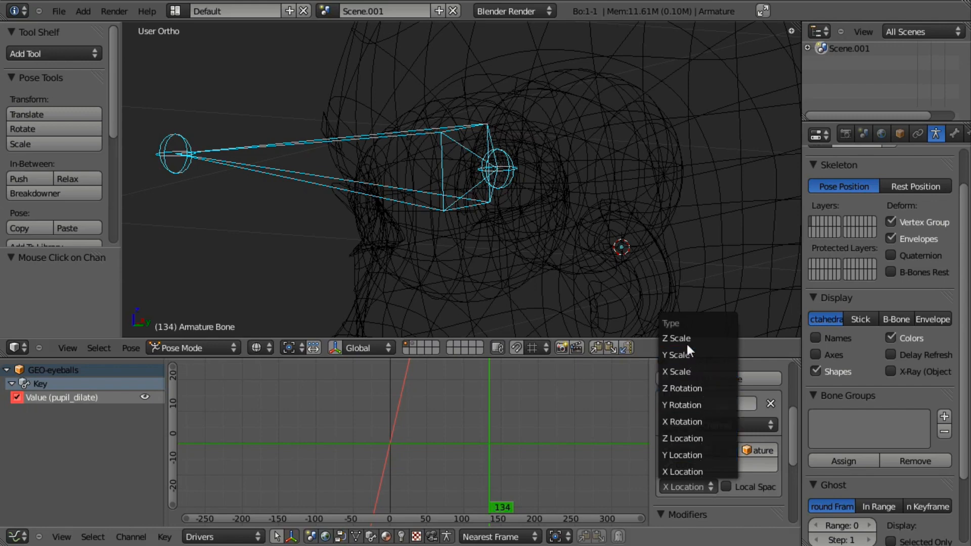
mouse_move(694, 371)
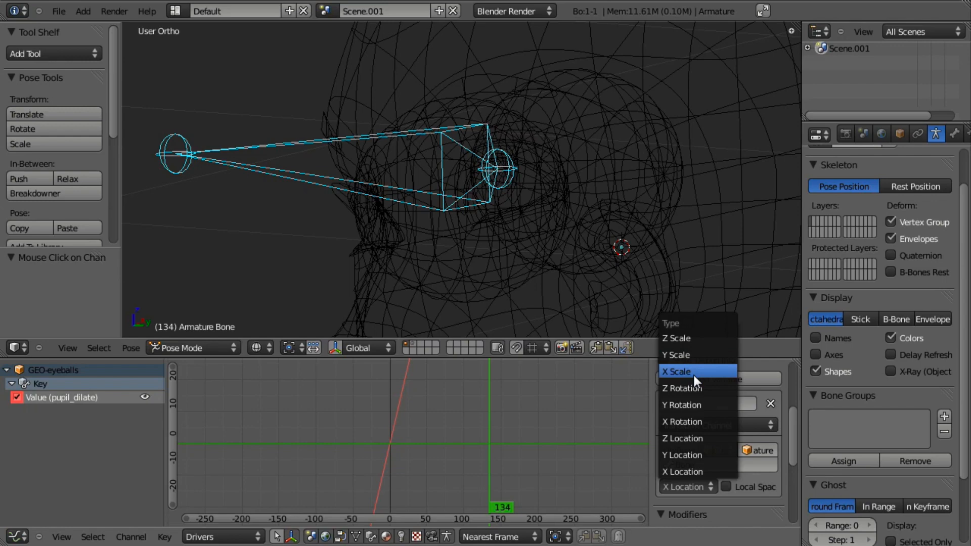
mouse_move(702, 353)
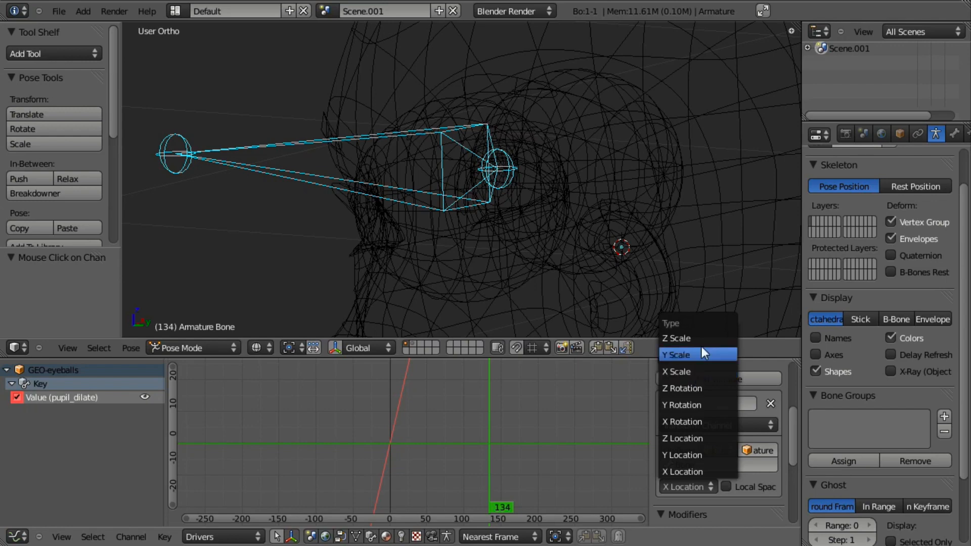
left_click(676, 354)
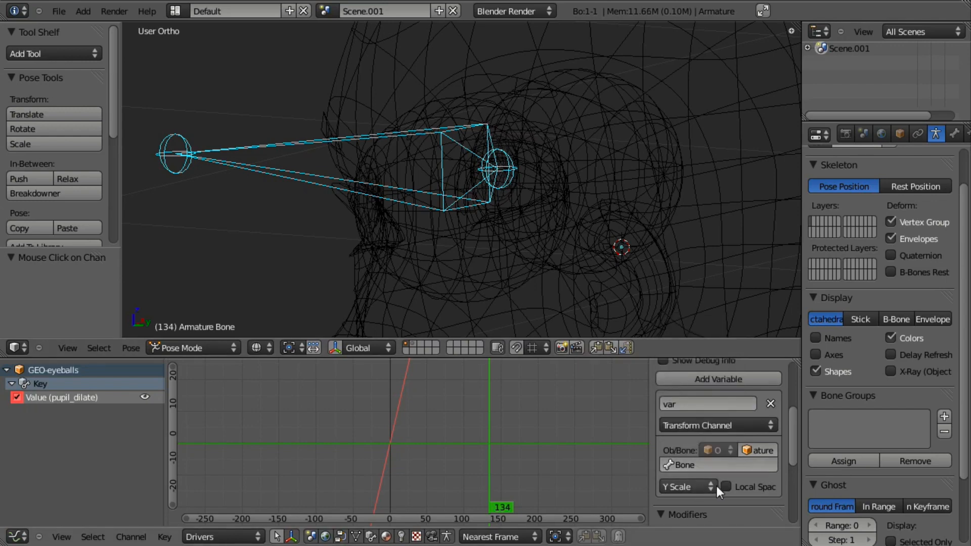
left_click(726, 487)
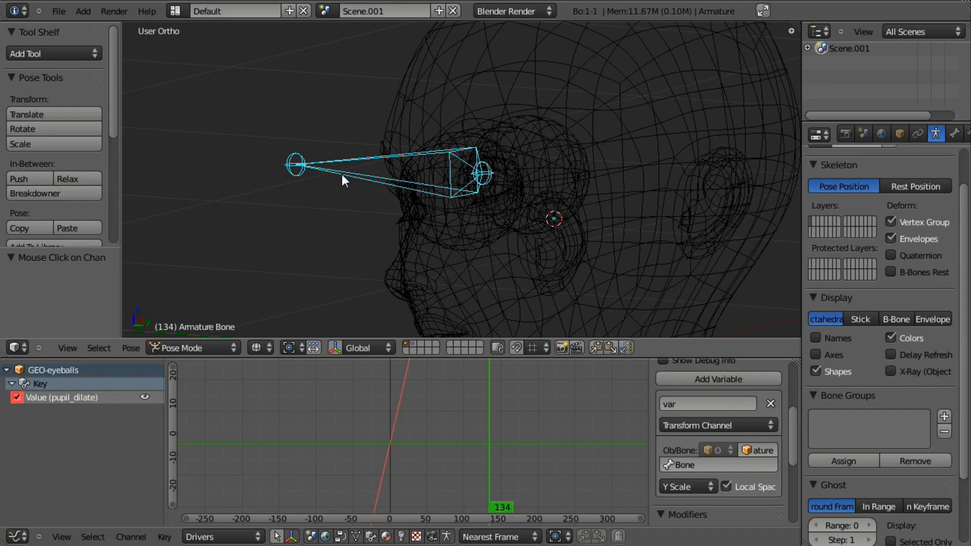
mouse_move(458, 216)
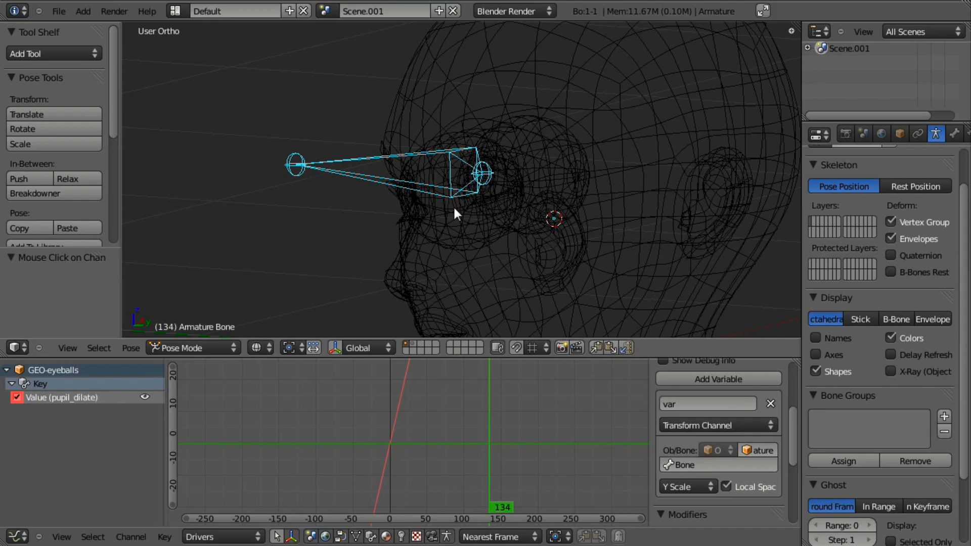
key("KP_1")
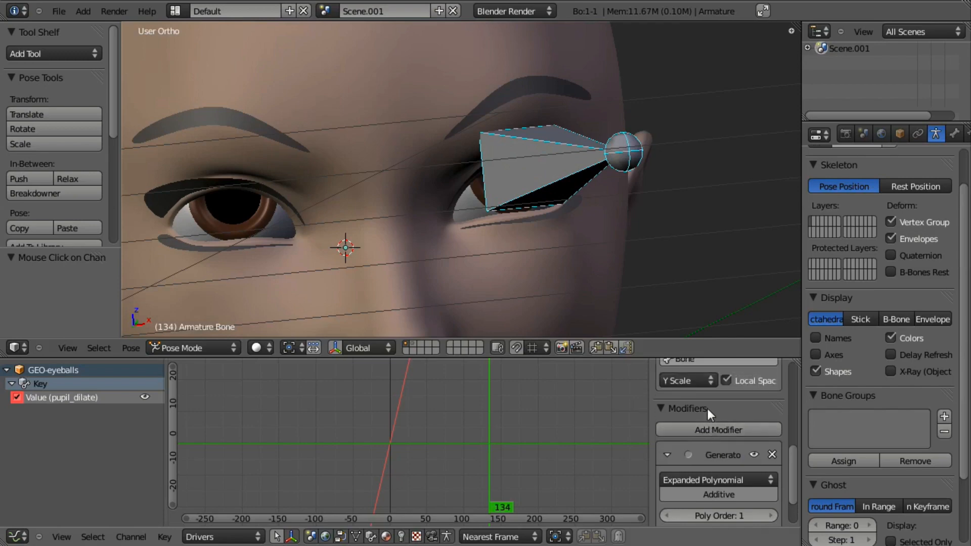
Scale the eye bone up and down in Pose Mode to confirm it drives the pupil dilation
scroll("down", 3)
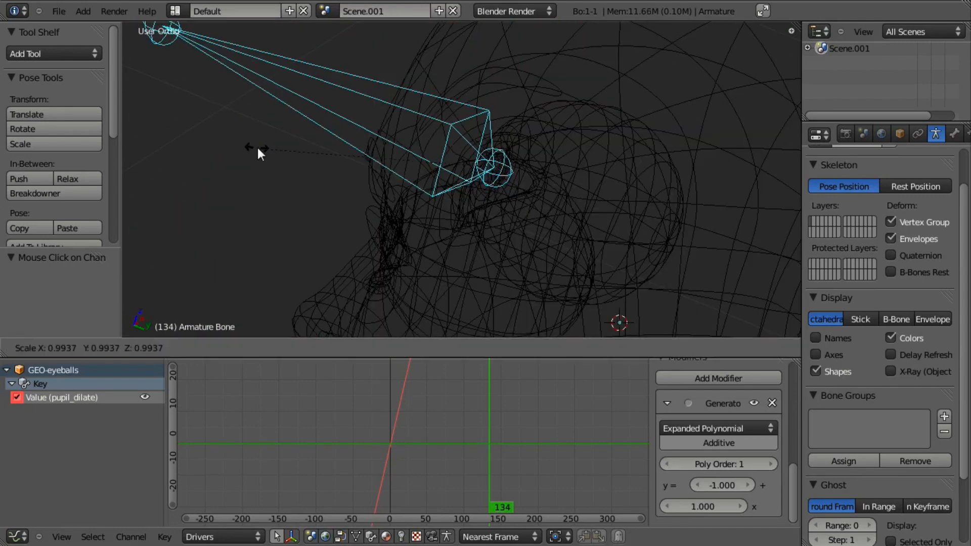
left_click_drag(260, 153, 186, 117)
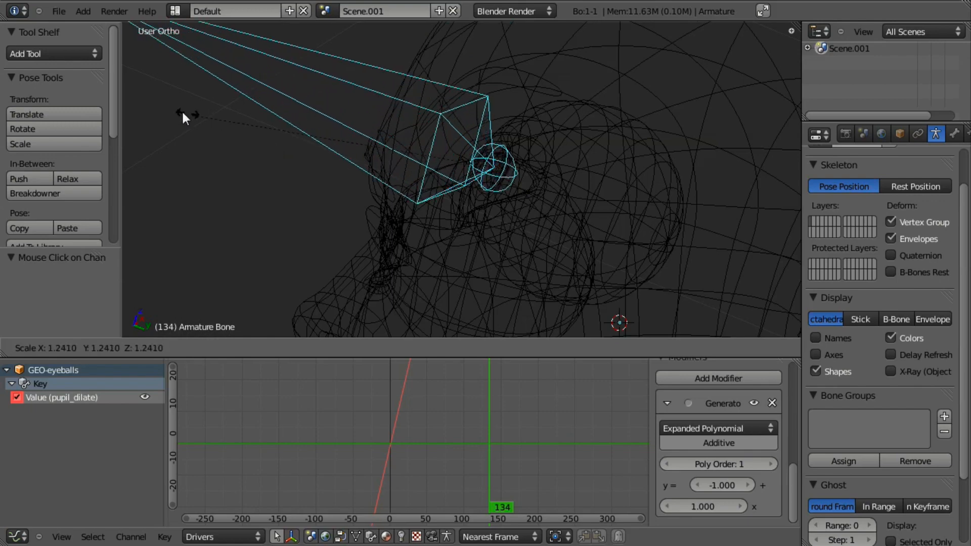
left_click_drag(186, 117, 694, 142)
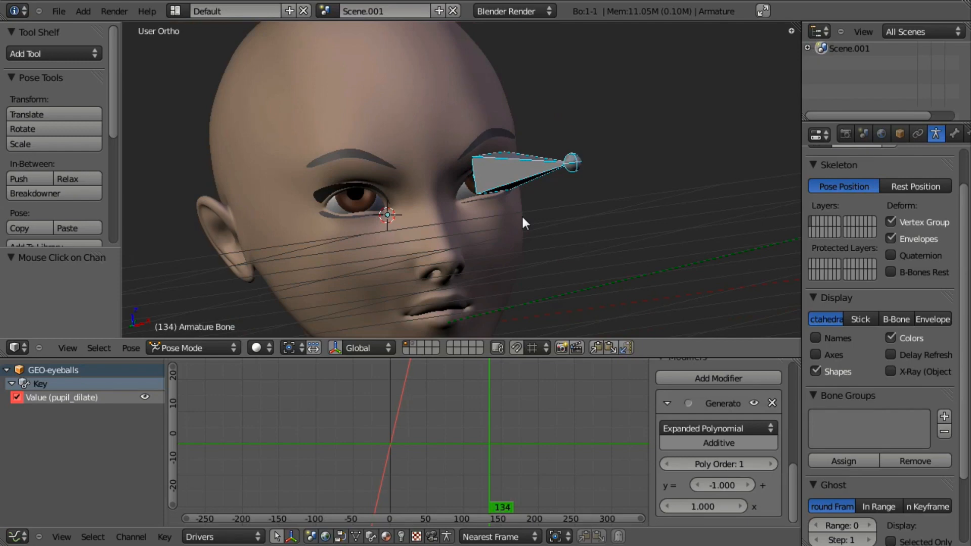
mouse_move(535, 122)
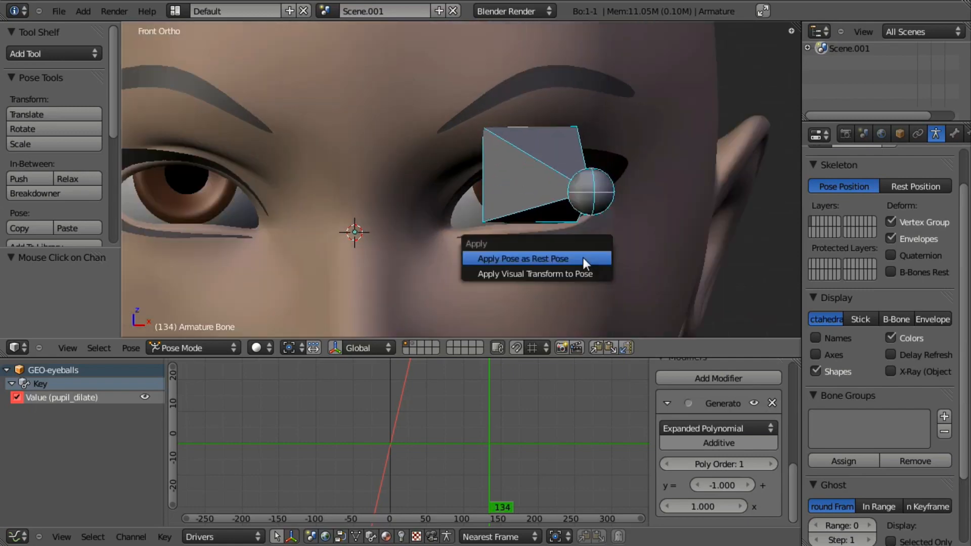
mouse_move(583, 258)
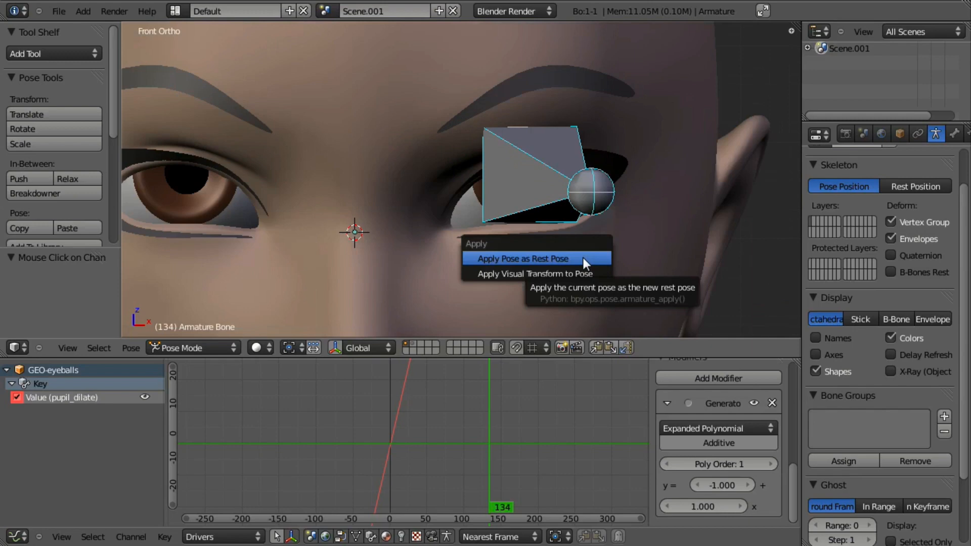
Apply the eye bone's current pose as its rest pose
left_click(522, 258)
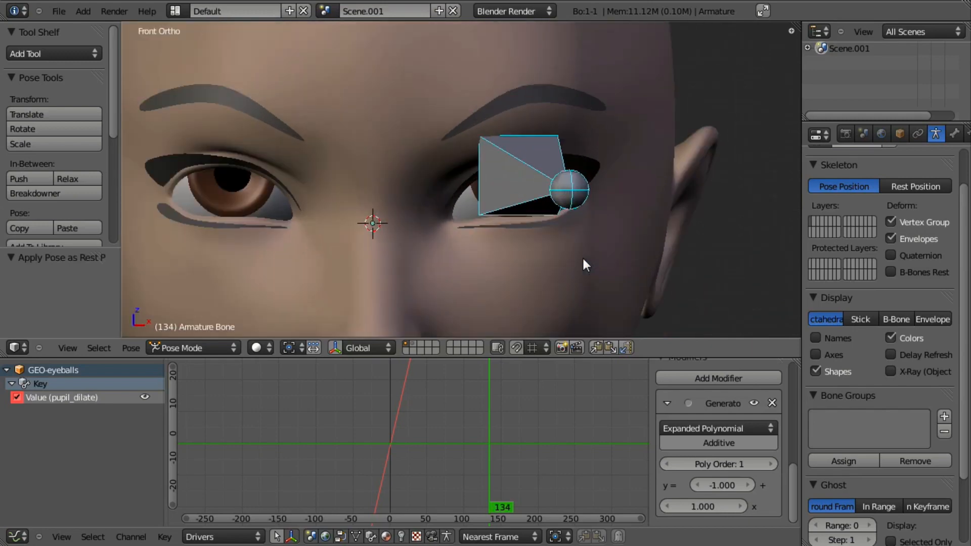
left_click(82, 12)
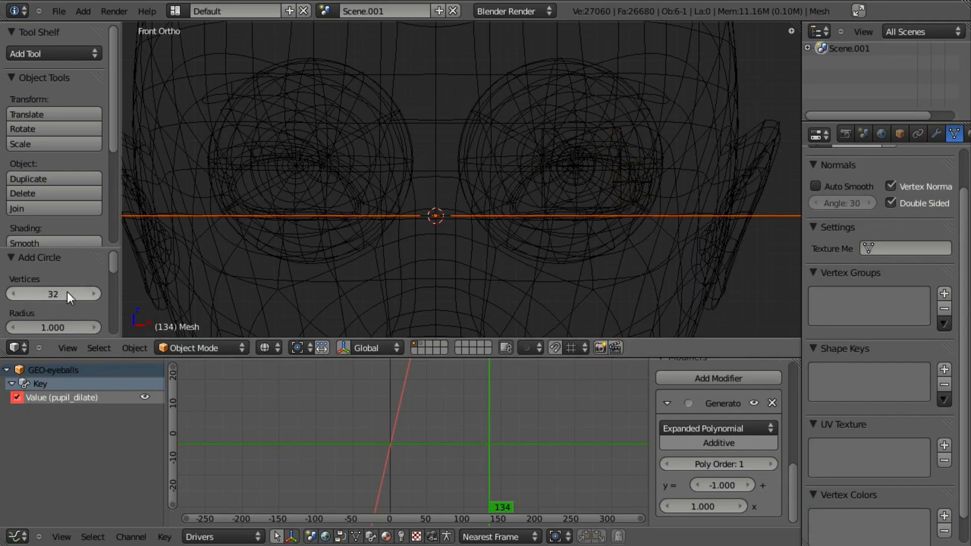
Add a circle mesh with a lowered vertex count, rotated 90° on X to face front
left_click(54, 294)
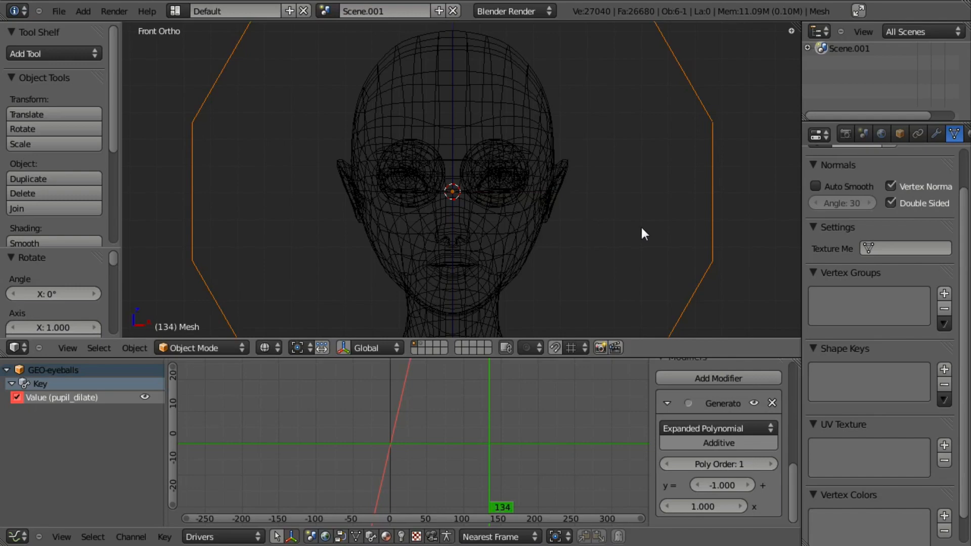
left_click(195, 347)
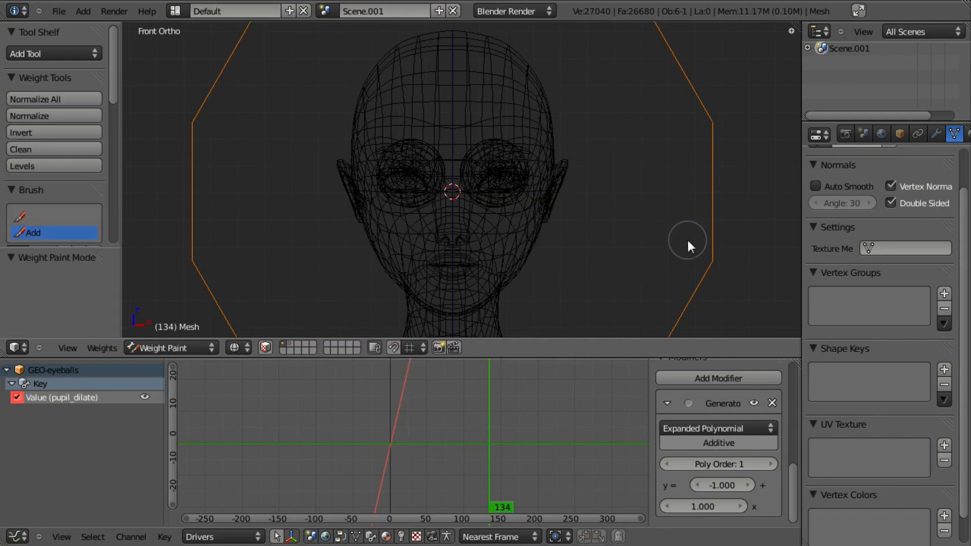
left_click(170, 347)
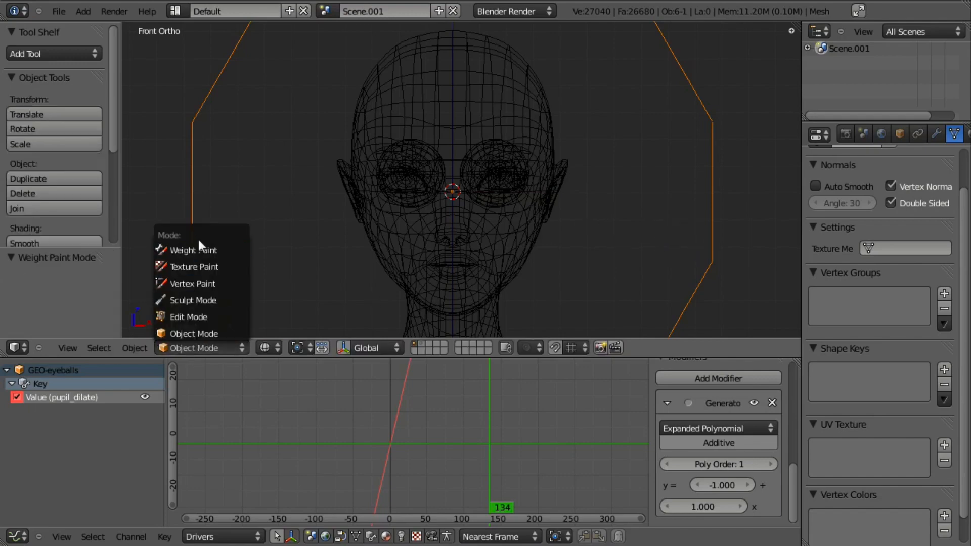
In Edit Mode, scale the circle's vertices down to a small ring between the eyes
left_click(187, 317)
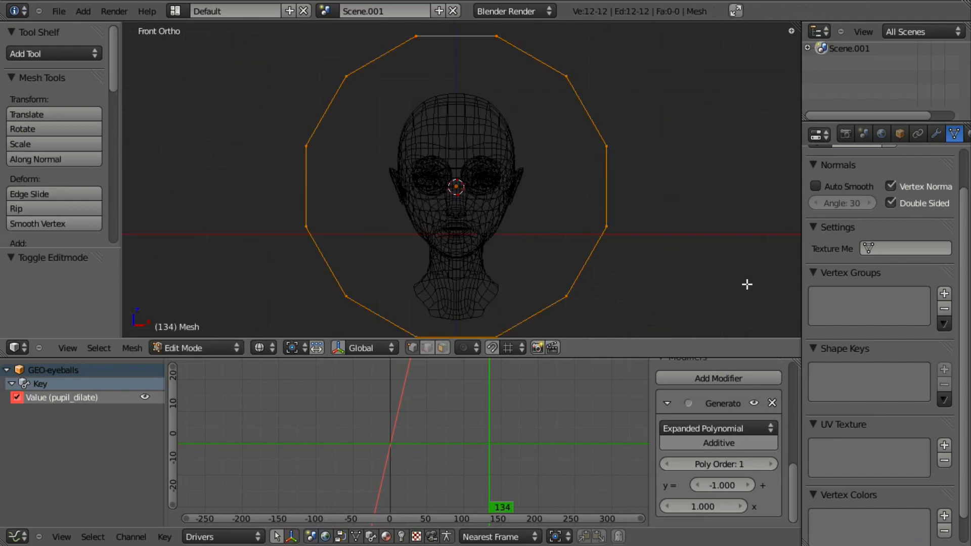
left_click_drag(747, 286, 464, 203)
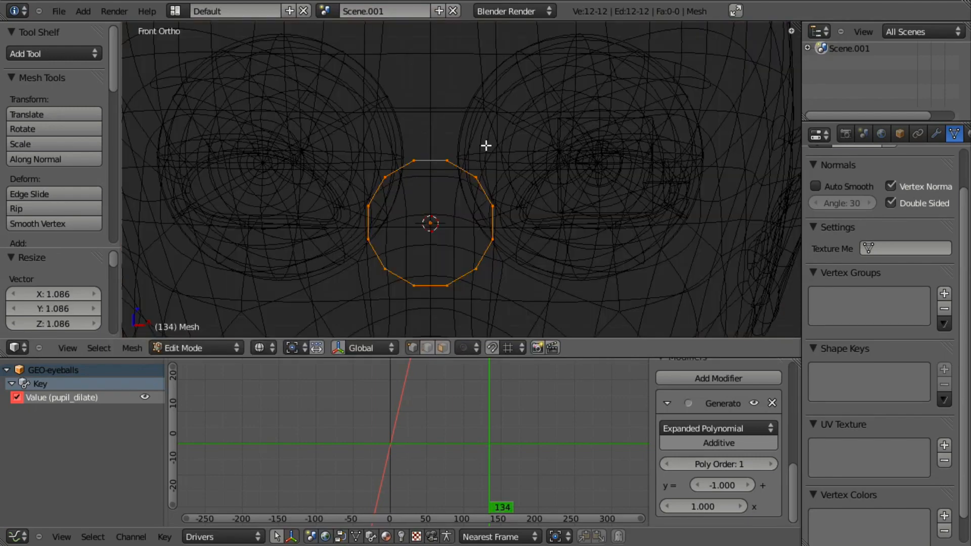
mouse_move(489, 174)
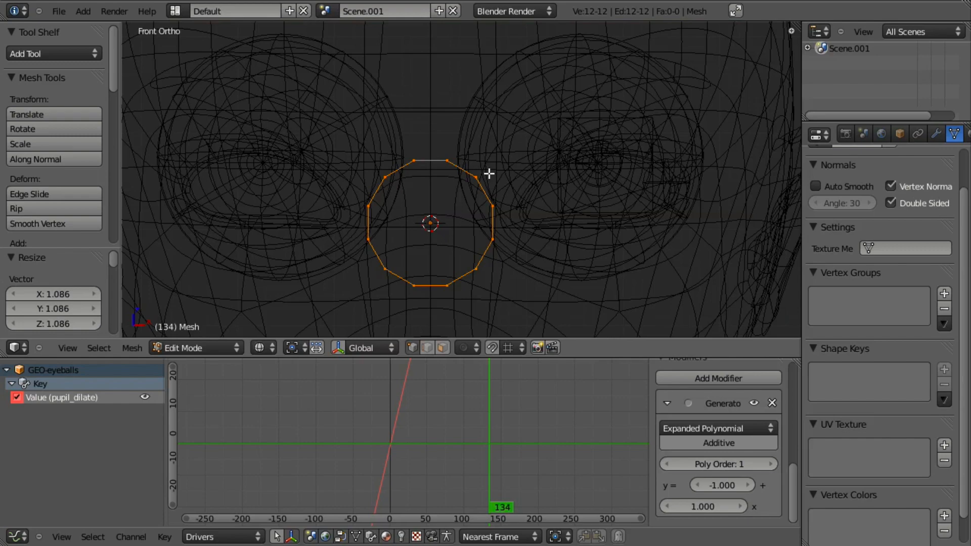
mouse_move(420, 173)
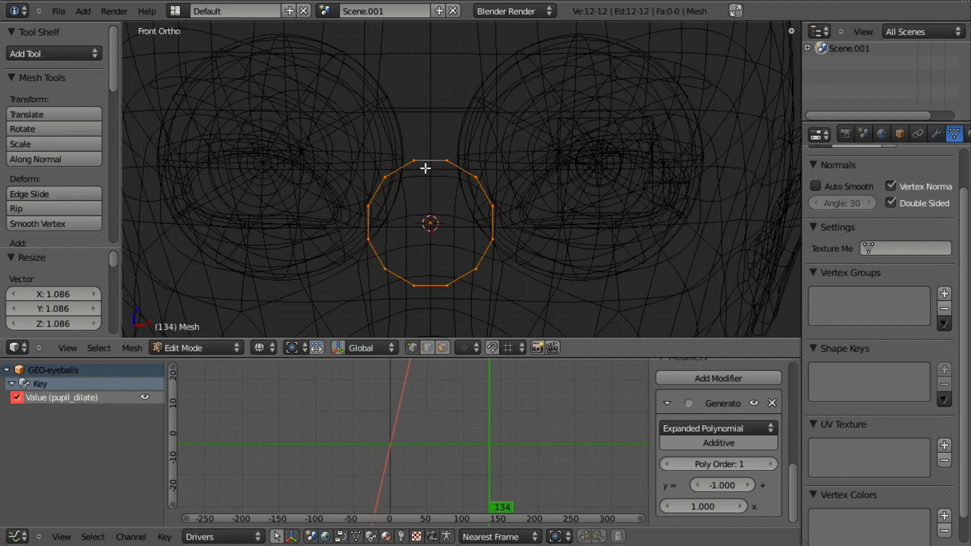
Extrude circle vertices into triangle points, remove doubles, and delete the stray vertices
left_click(412, 167)
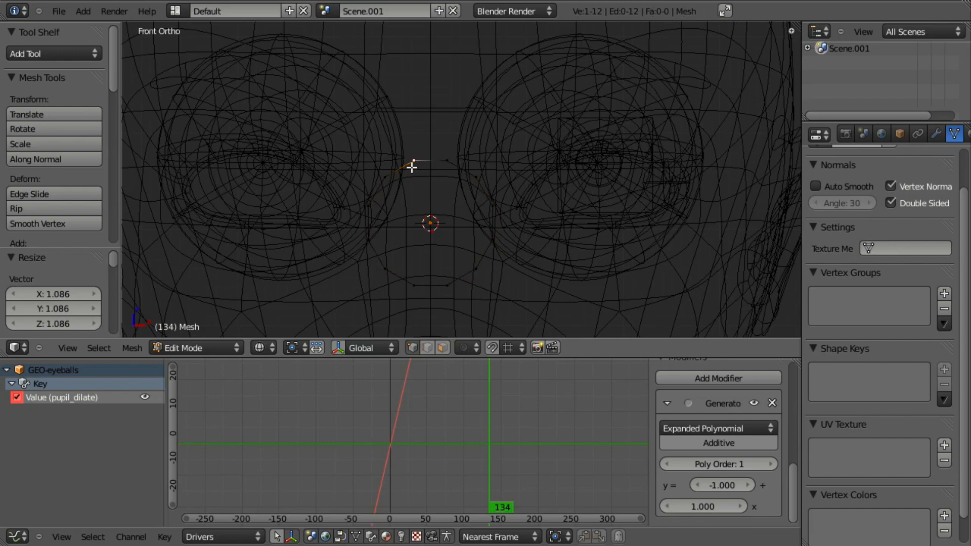
mouse_move(432, 183)
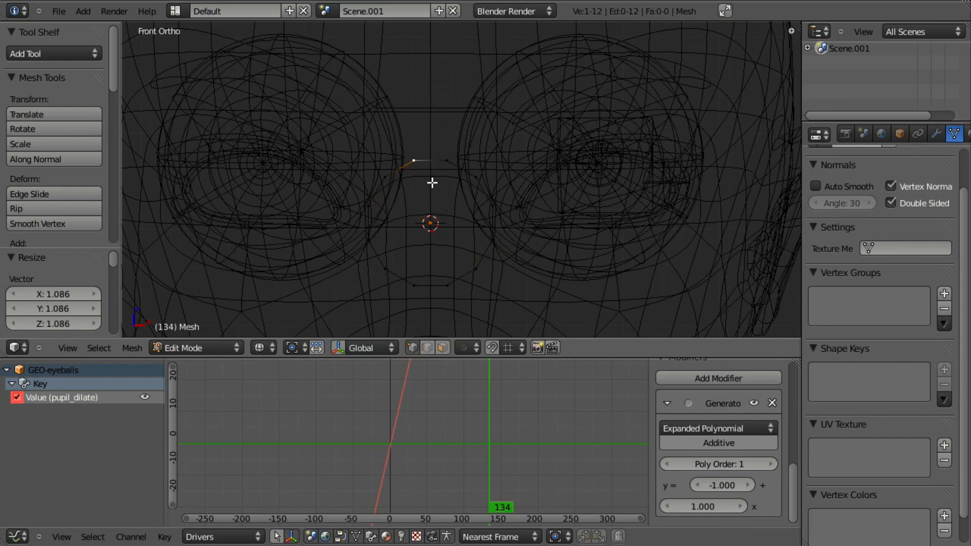
mouse_move(450, 290)
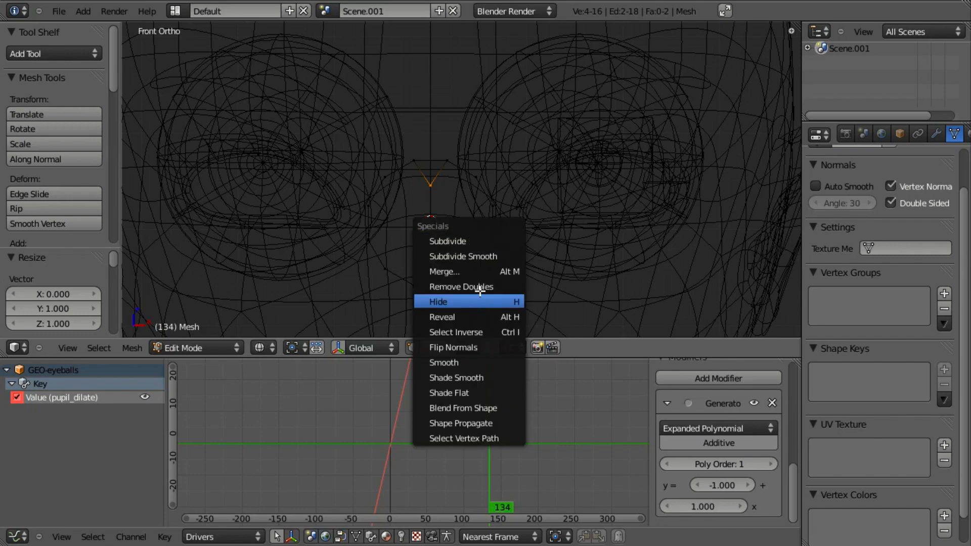
left_click(462, 287)
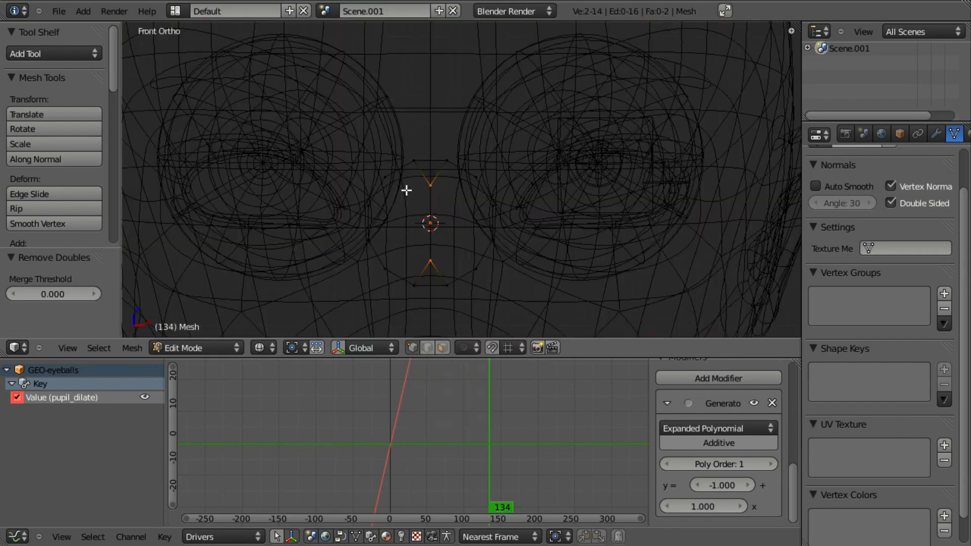
mouse_move(445, 191)
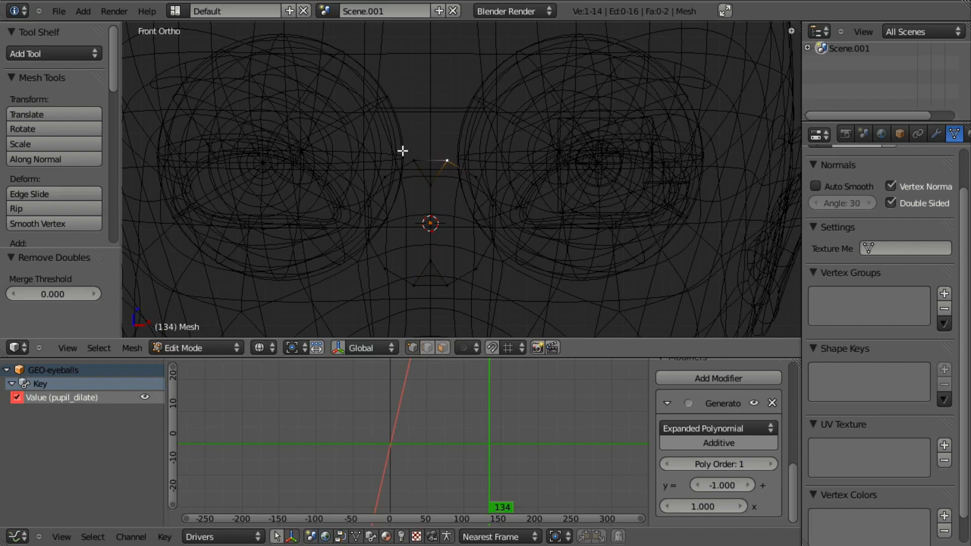
key("x")
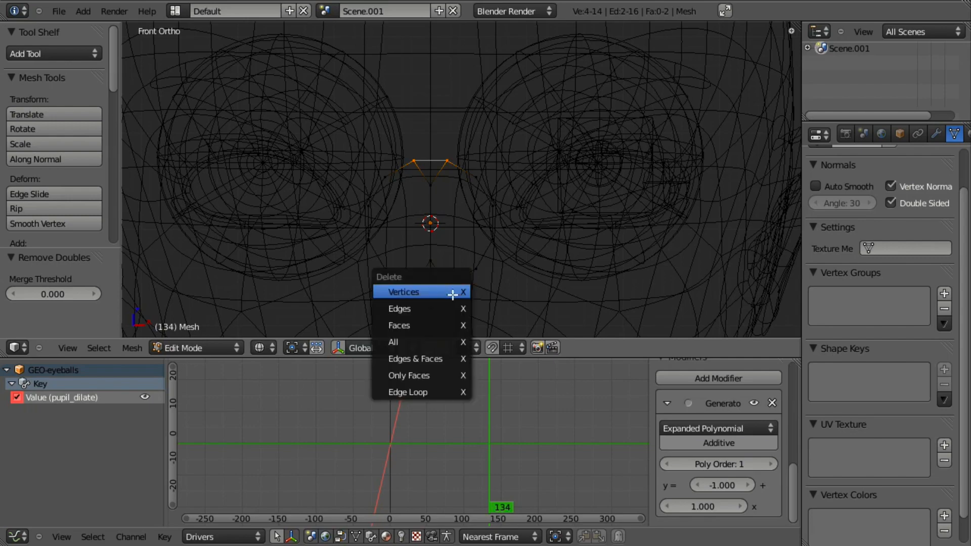
left_click(400, 309)
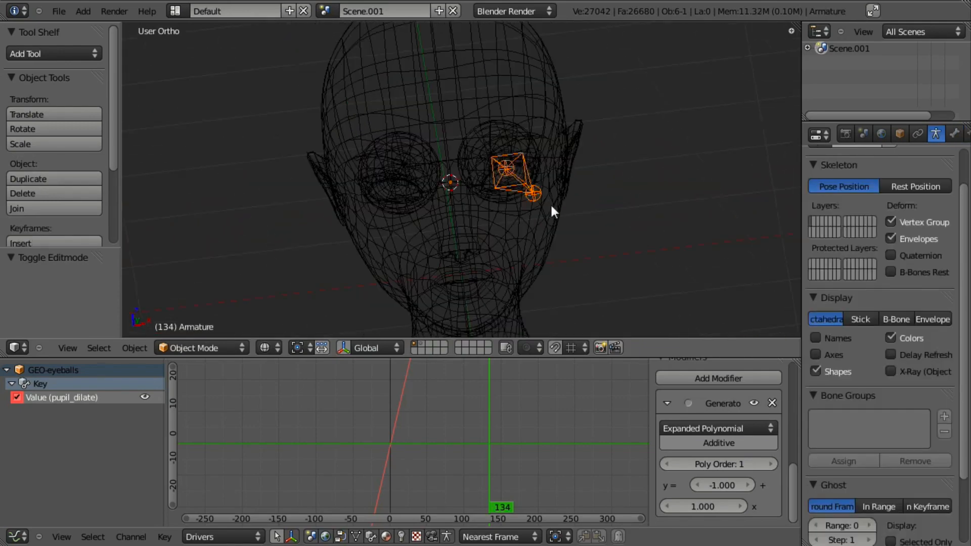
Set the eye bone's Custom Shape to the circle Mesh in Bone properties
left_click(955, 133)
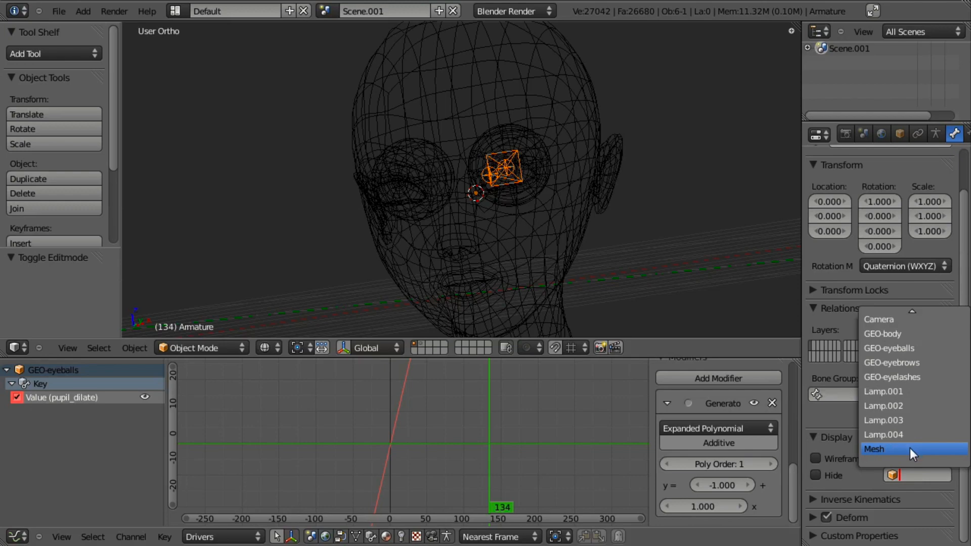
left_click(875, 449)
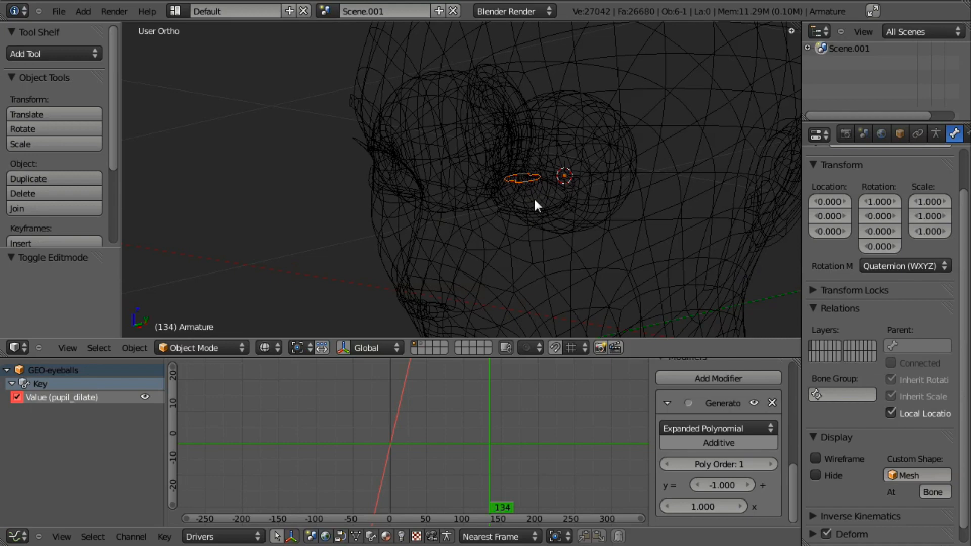
left_click(195, 347)
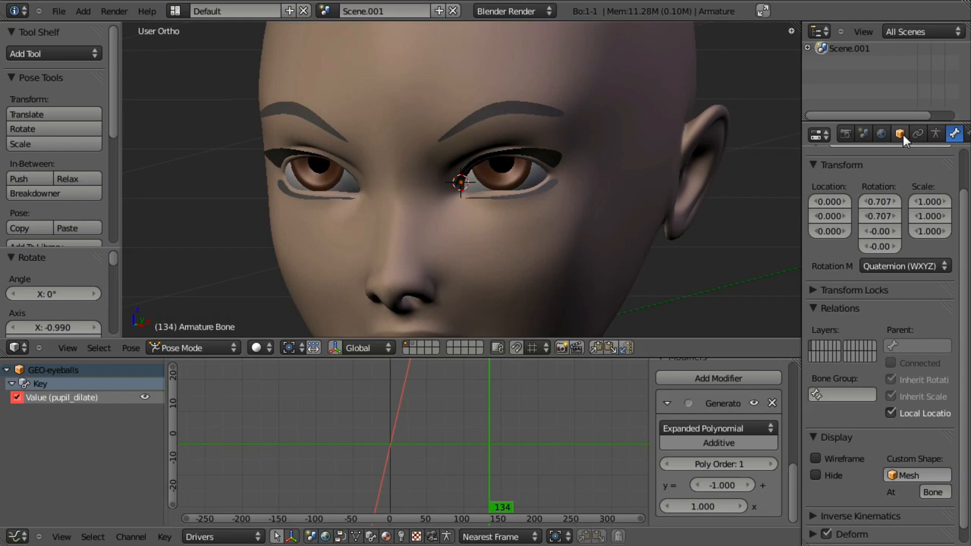
Display the armature as Wire with X-Ray so it shows through the head
left_click(899, 133)
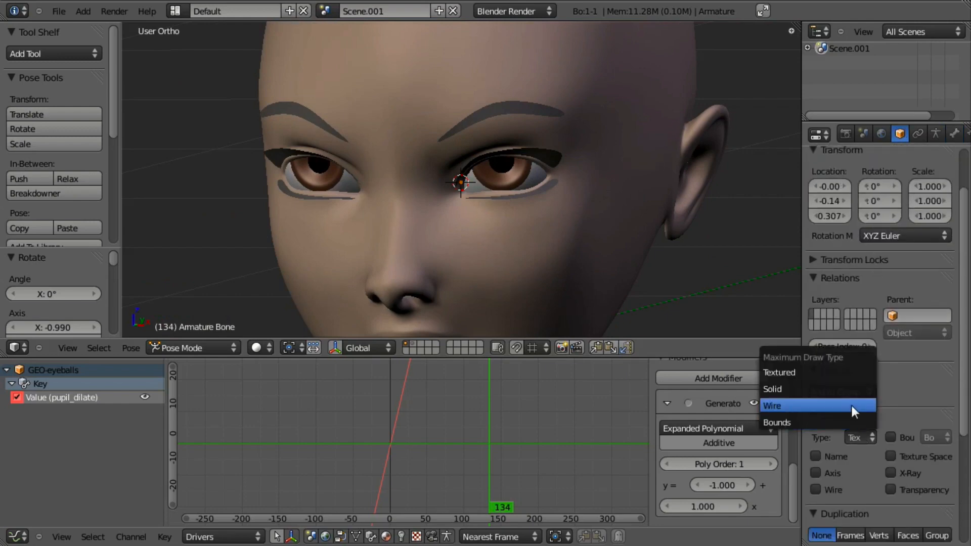
left_click(773, 406)
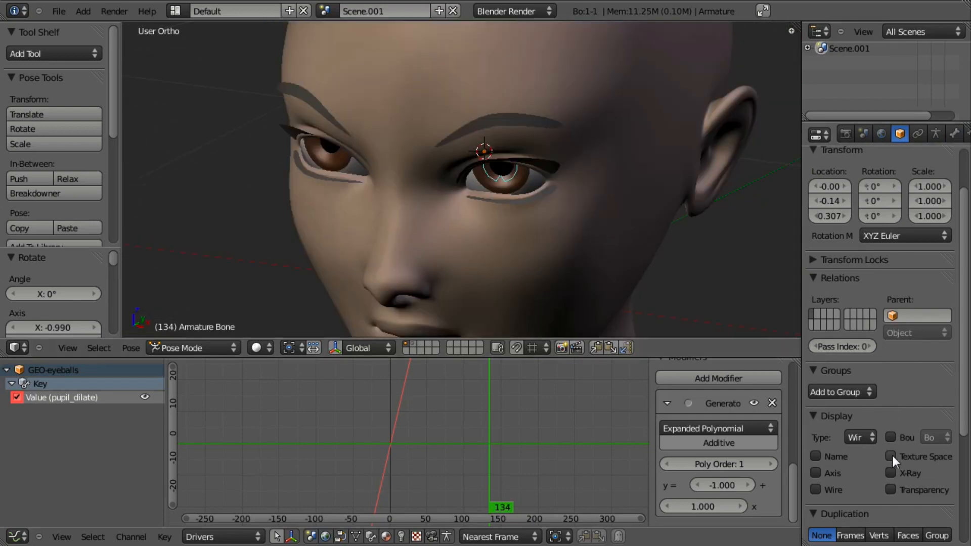
left_click(891, 474)
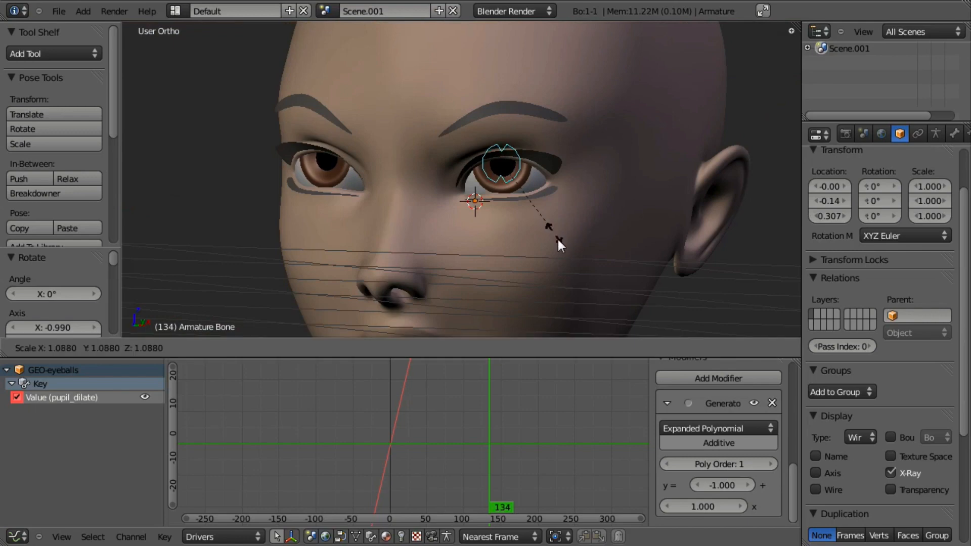
Trial-scale the eye bone up and down to watch the pupil dilate
left_click_drag(557, 245, 629, 294)
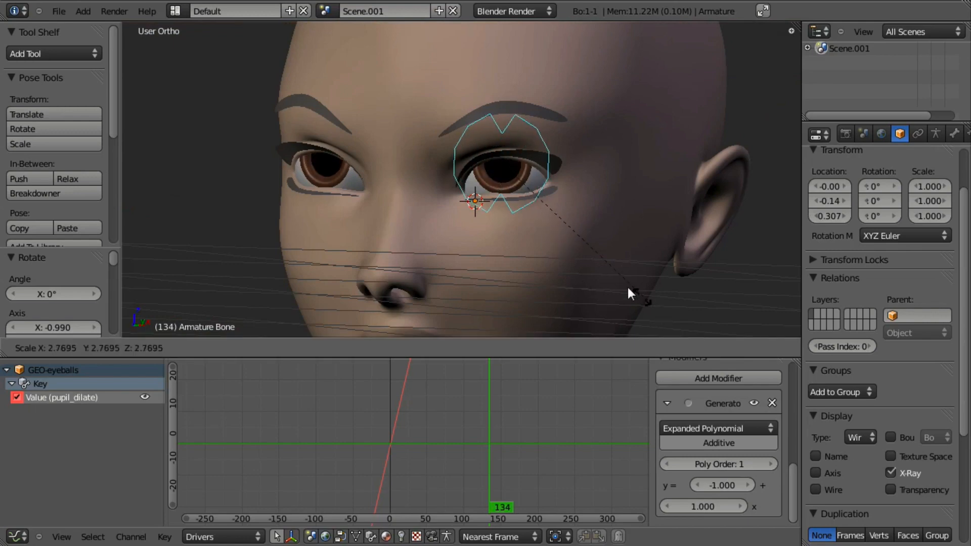
left_click_drag(628, 294, 508, 254)
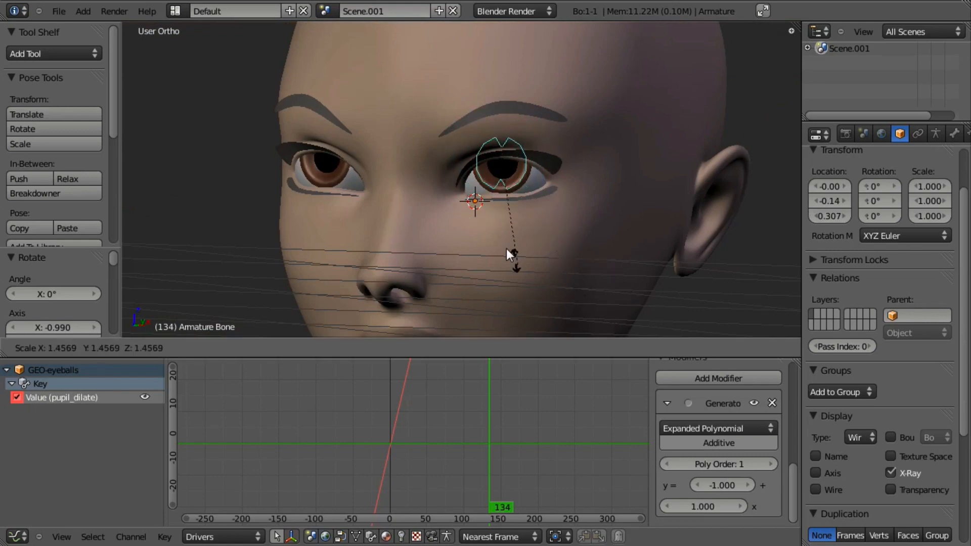
left_click_drag(511, 254, 551, 285)
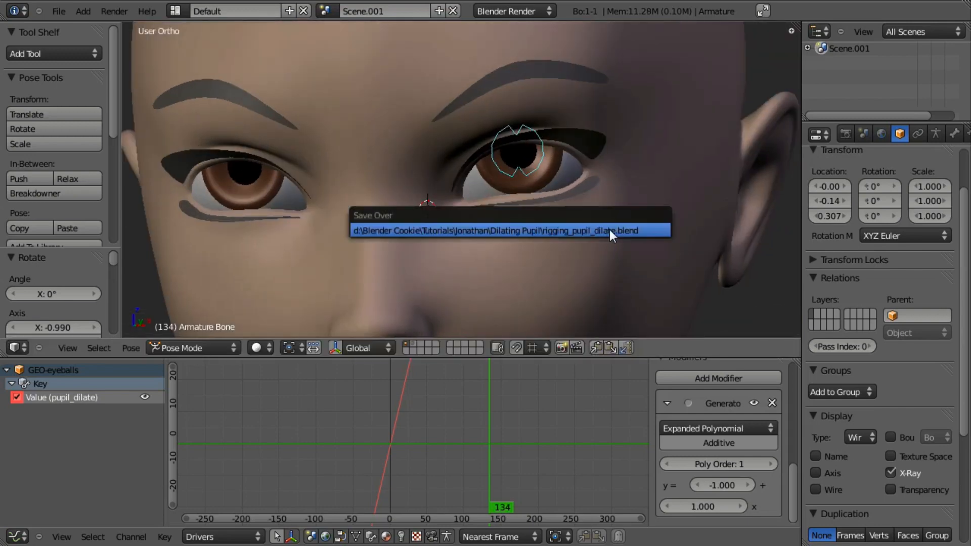
Confirm saving over the existing rig file
left_click(509, 230)
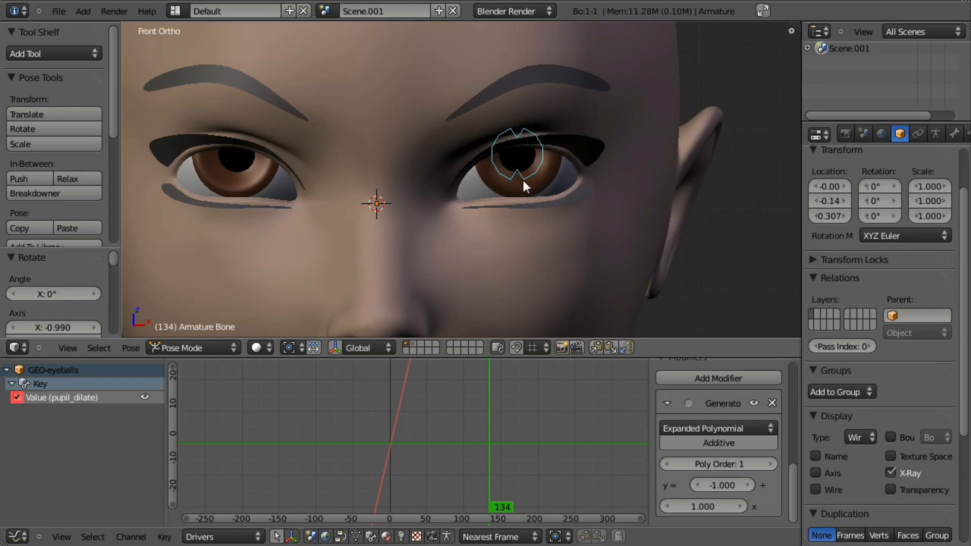
Test-scale the eye bone, seeing it grow and shrink unchecked, then leave it at rest size
left_click_drag(521, 173, 573, 254)
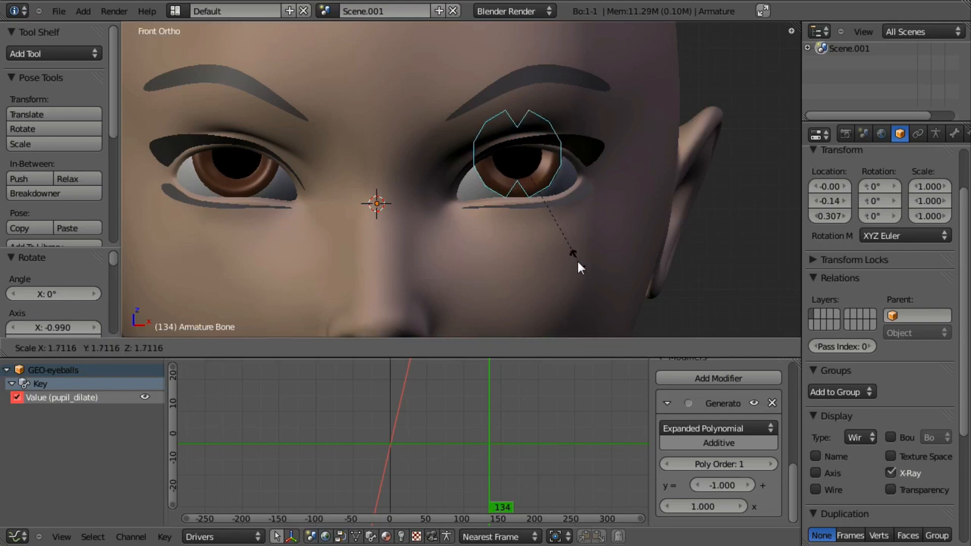
left_click_drag(573, 253, 575, 275)
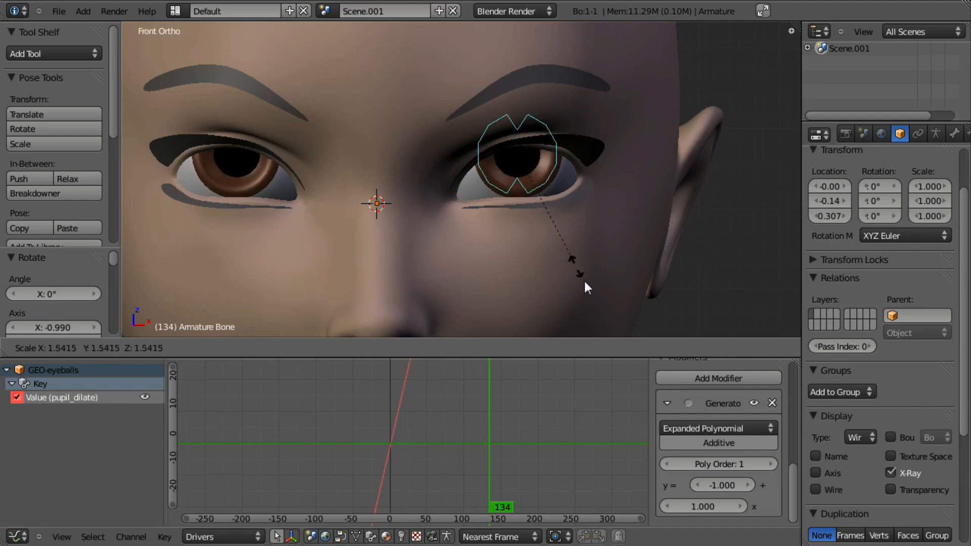
left_click_drag(586, 288, 529, 308)
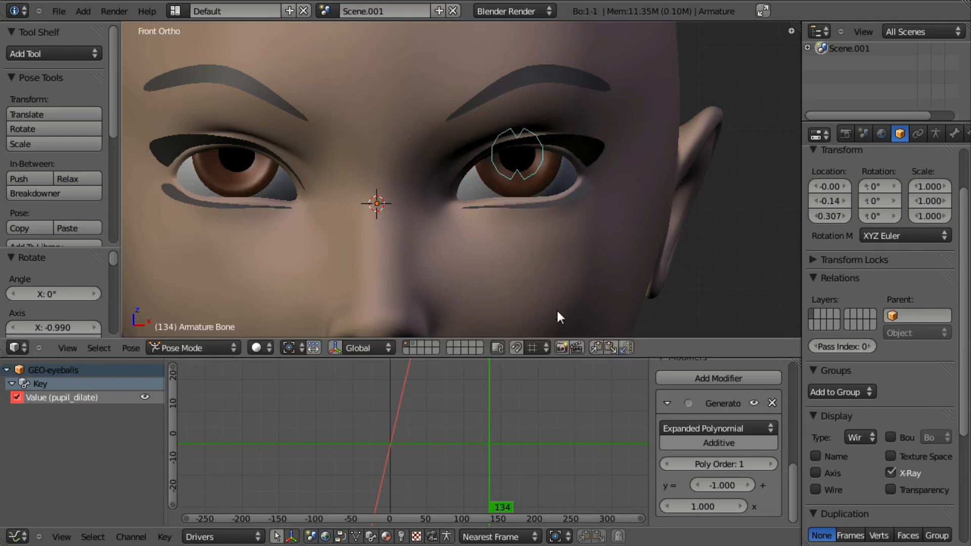
mouse_move(537, 191)
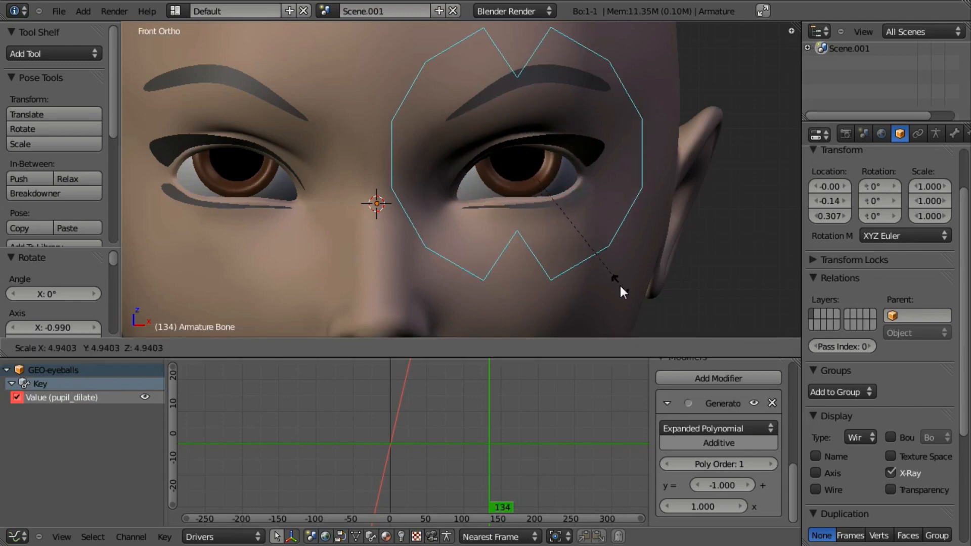
left_click_drag(622, 293, 610, 261)
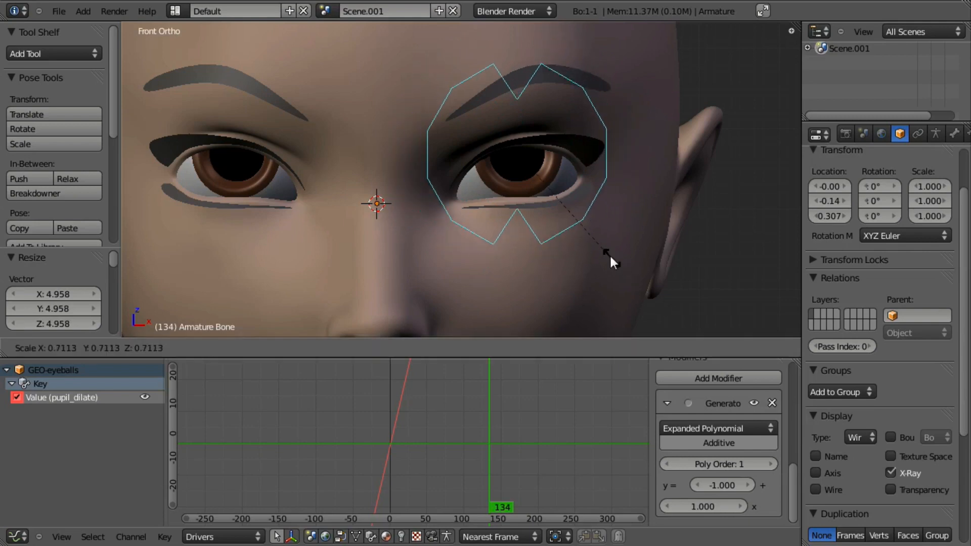
left_click_drag(611, 261, 579, 223)
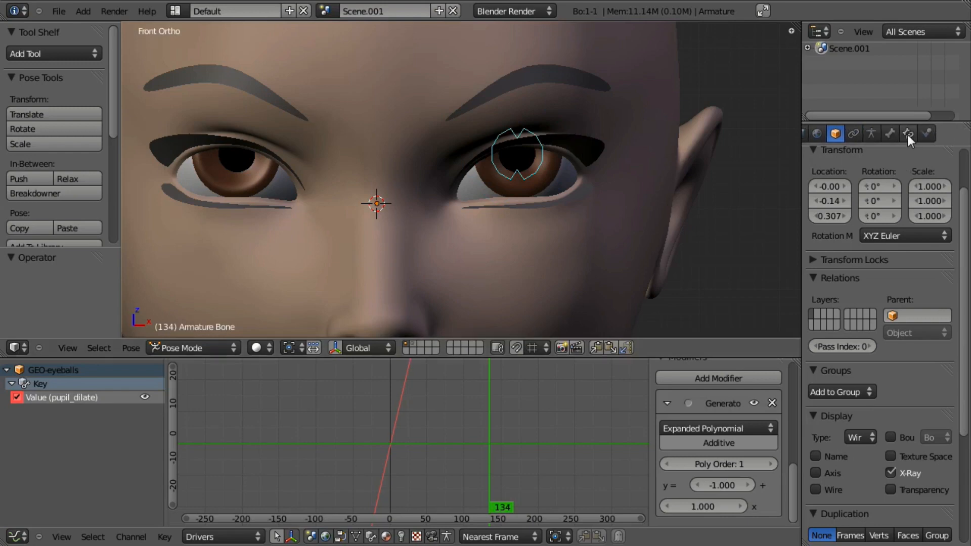
Add a Limit Scale constraint with Minimum and Maximum on, X scale between 1 and 2
left_click(907, 134)
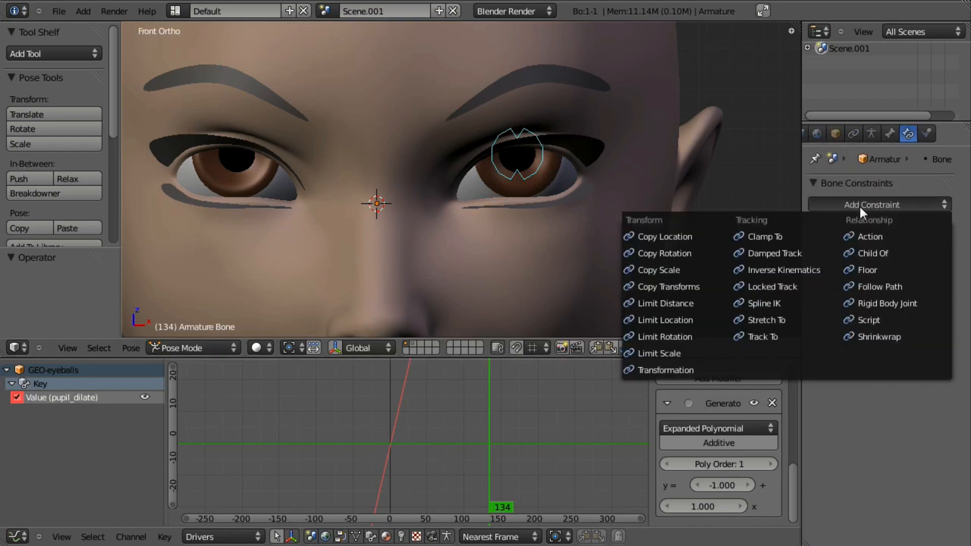
mouse_move(666, 336)
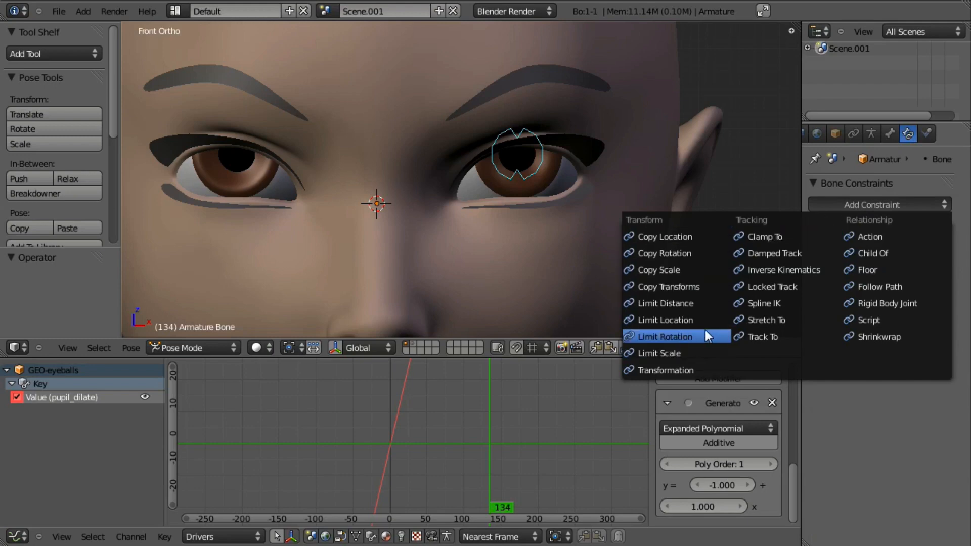
left_click(661, 353)
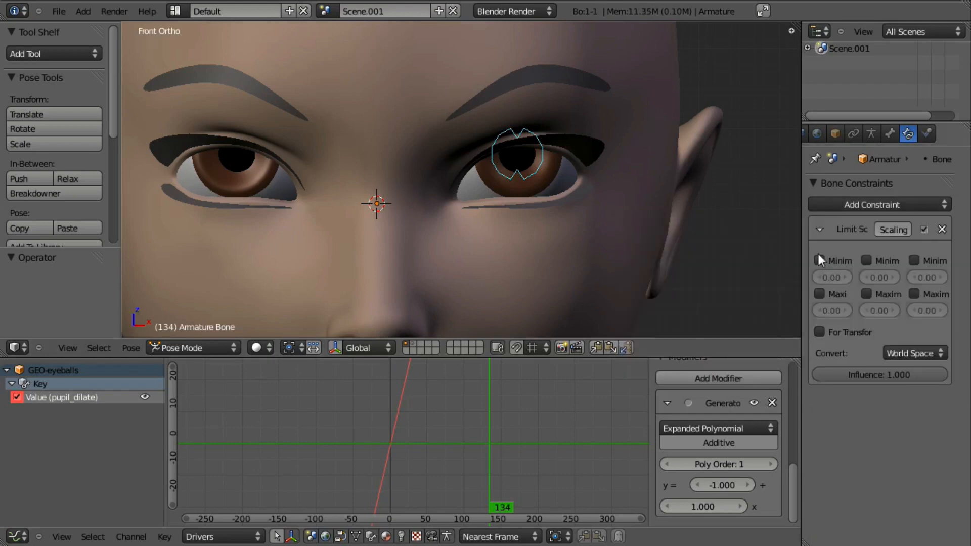
left_click(868, 260)
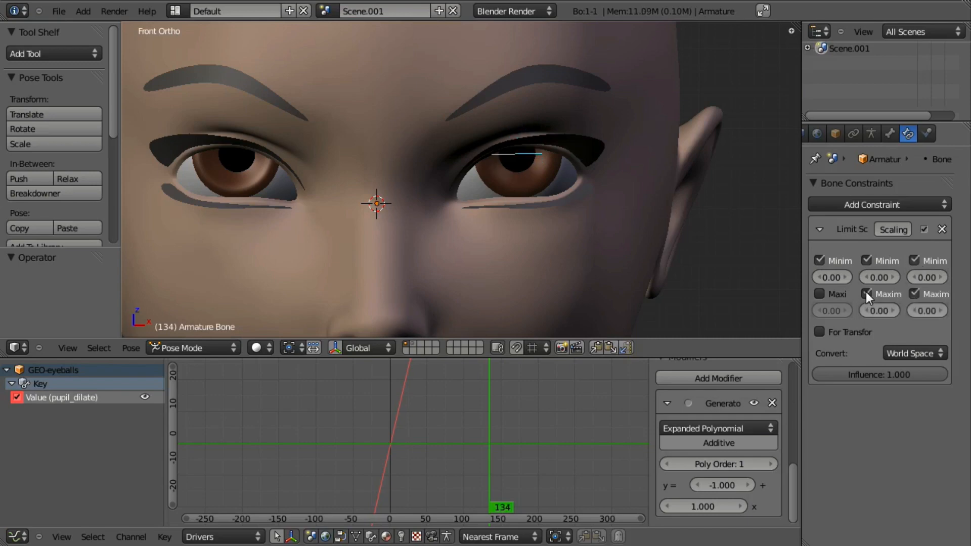
left_click(821, 294)
type("1")
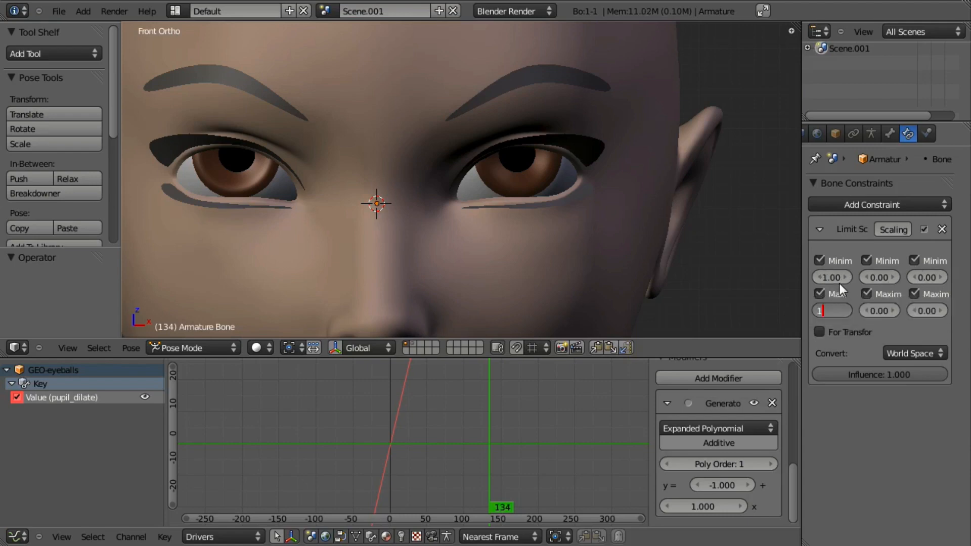
type("2.00")
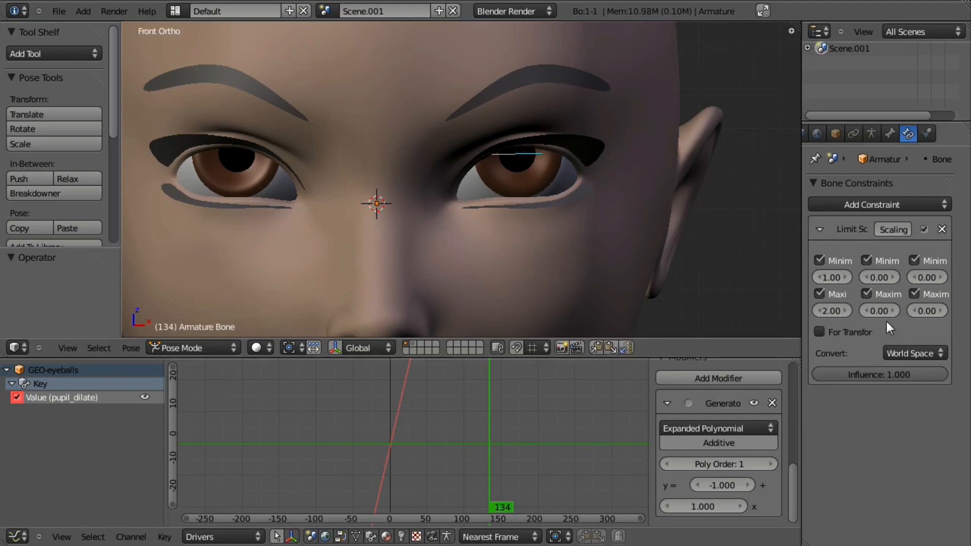
mouse_move(654, 272)
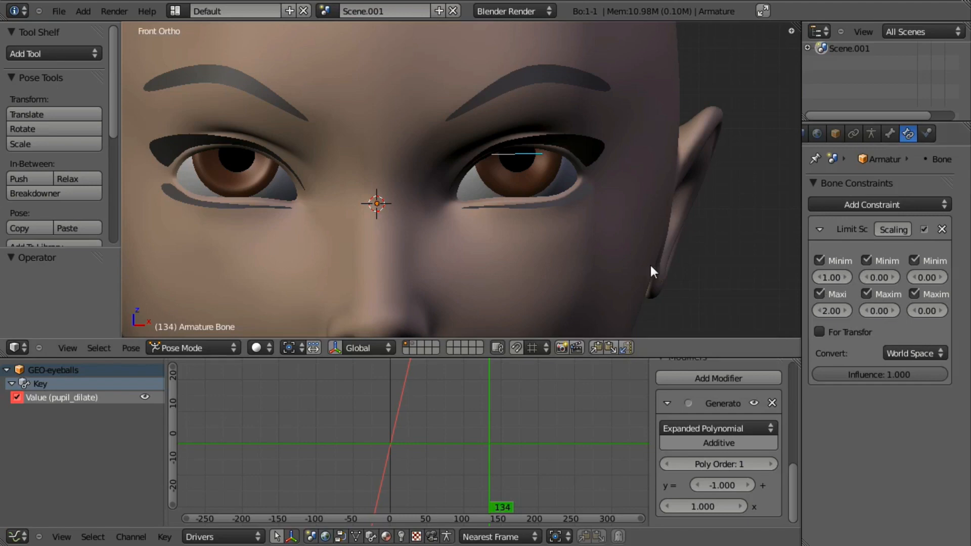
mouse_move(841, 292)
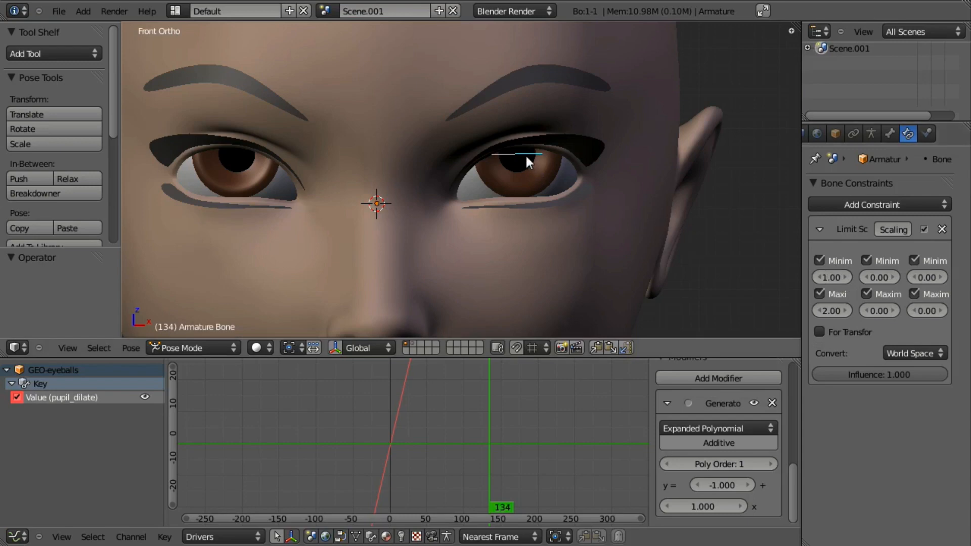
mouse_move(539, 167)
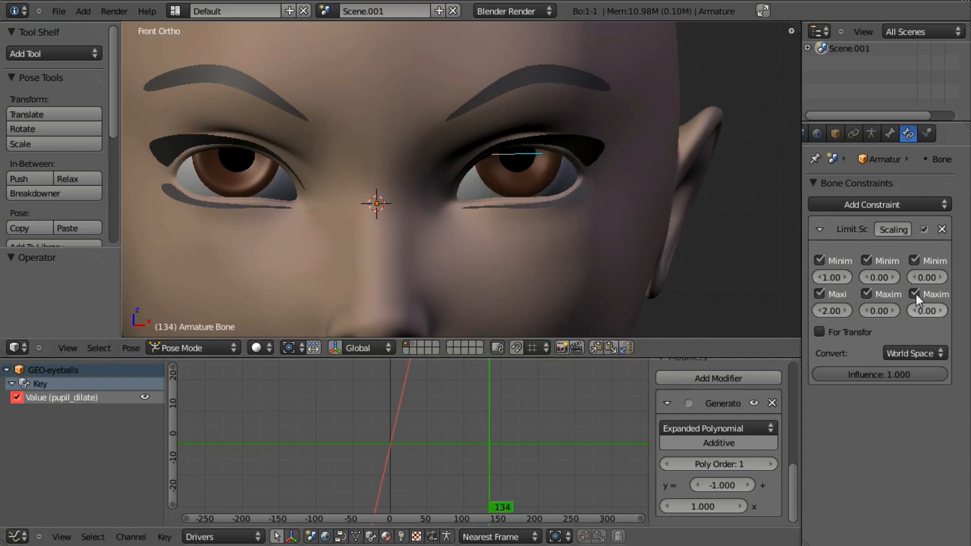
mouse_move(832, 277)
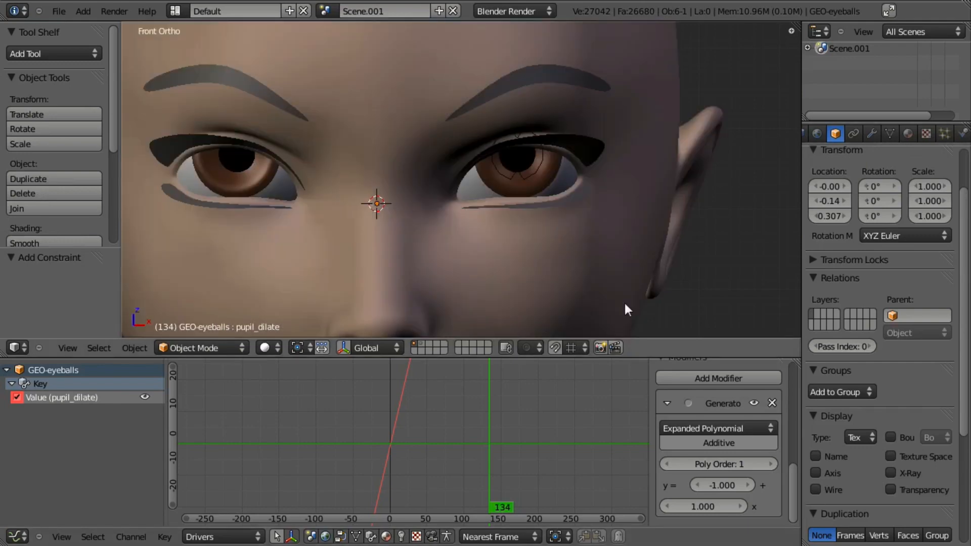
Set Y and Z limits to 1–2 and test that bone scaling is clamped within that range
left_click(199, 347)
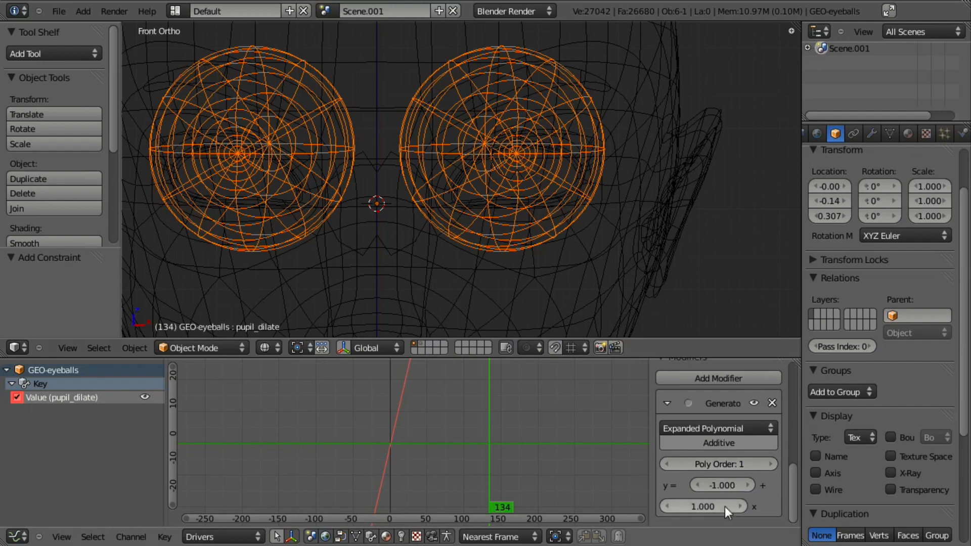
mouse_move(703, 507)
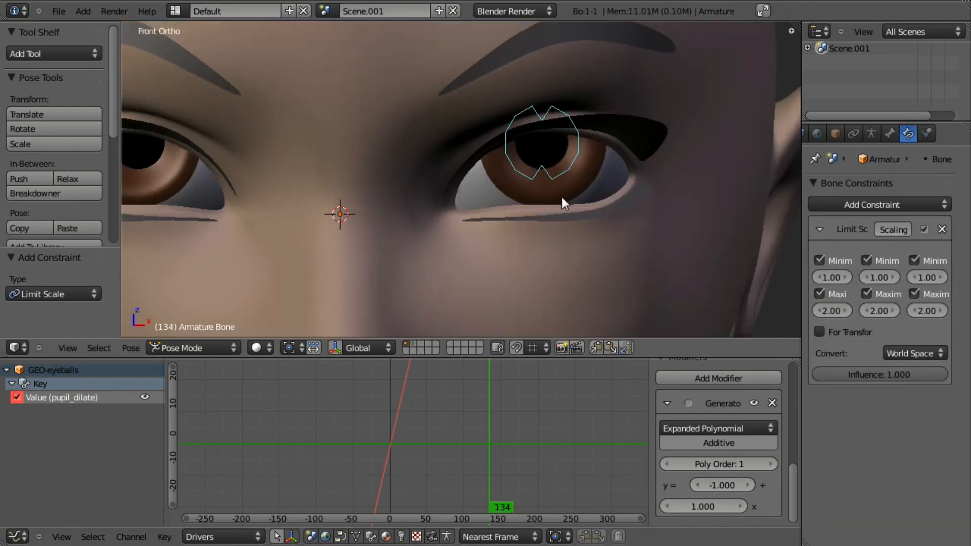
left_click_drag(564, 202, 595, 291)
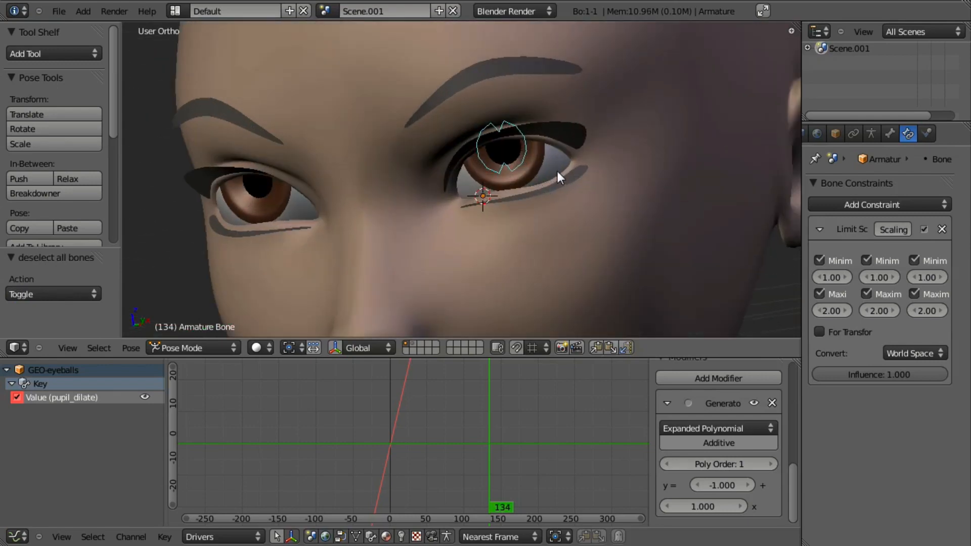
scroll("down", 3)
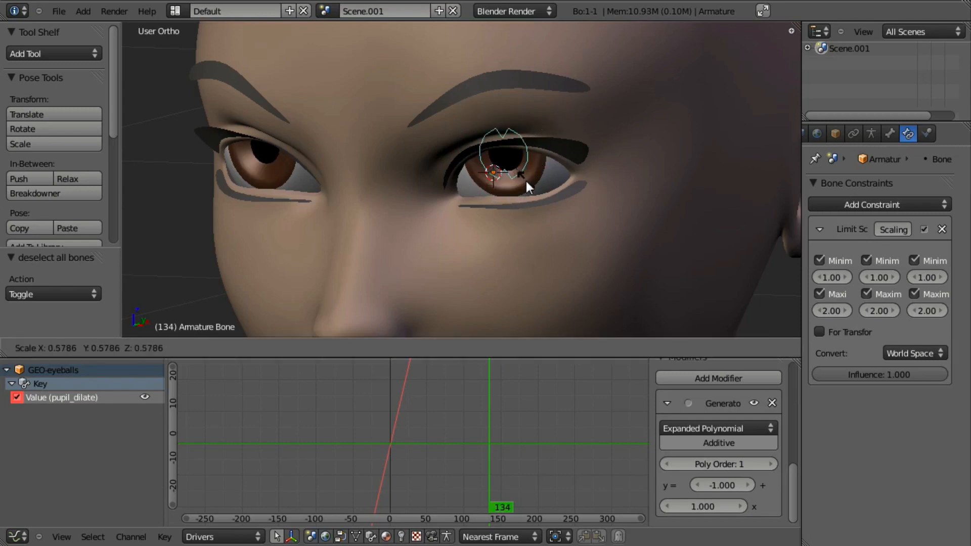
left_click_drag(495, 172, 525, 295)
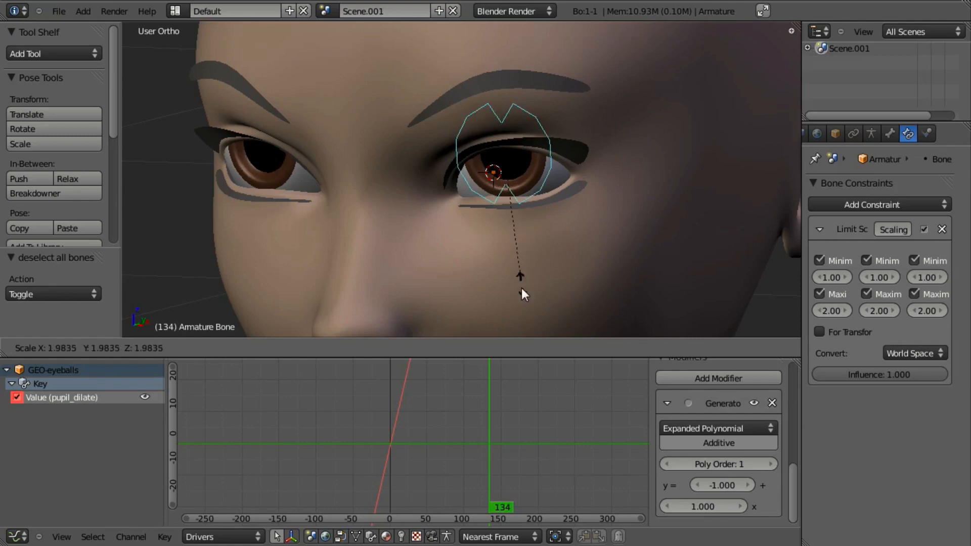